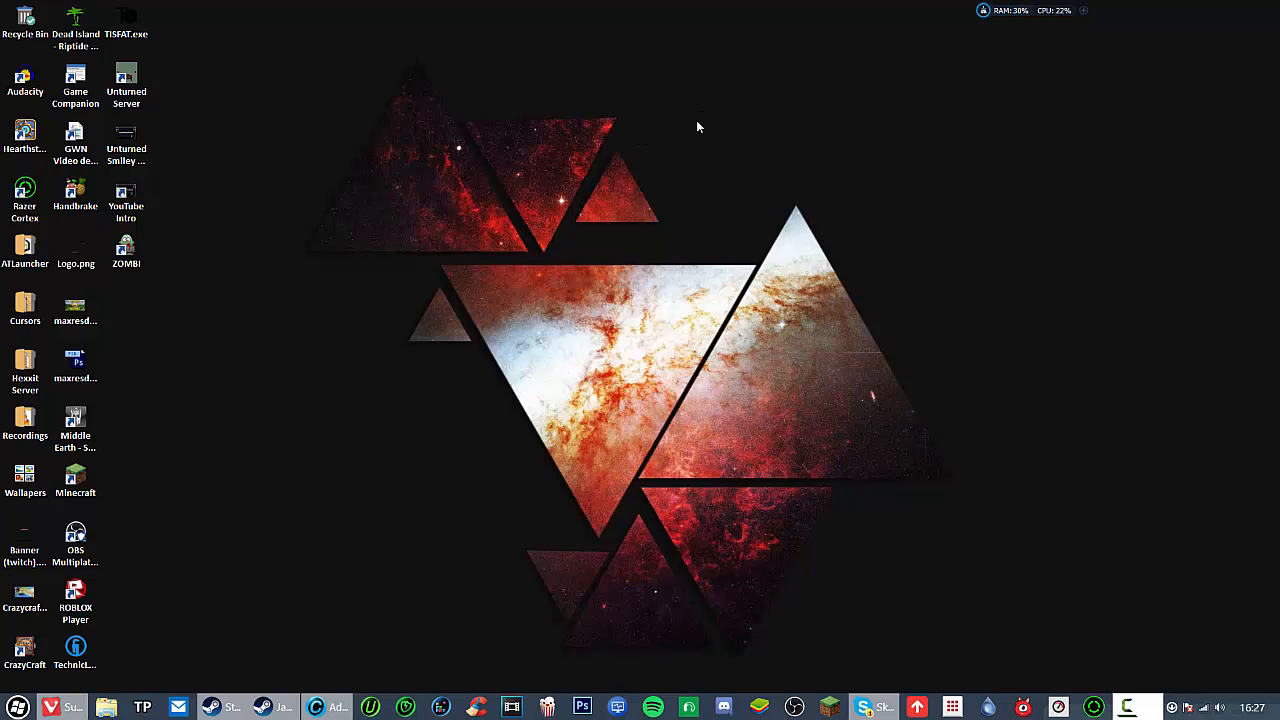
mouse_move(760, 98)
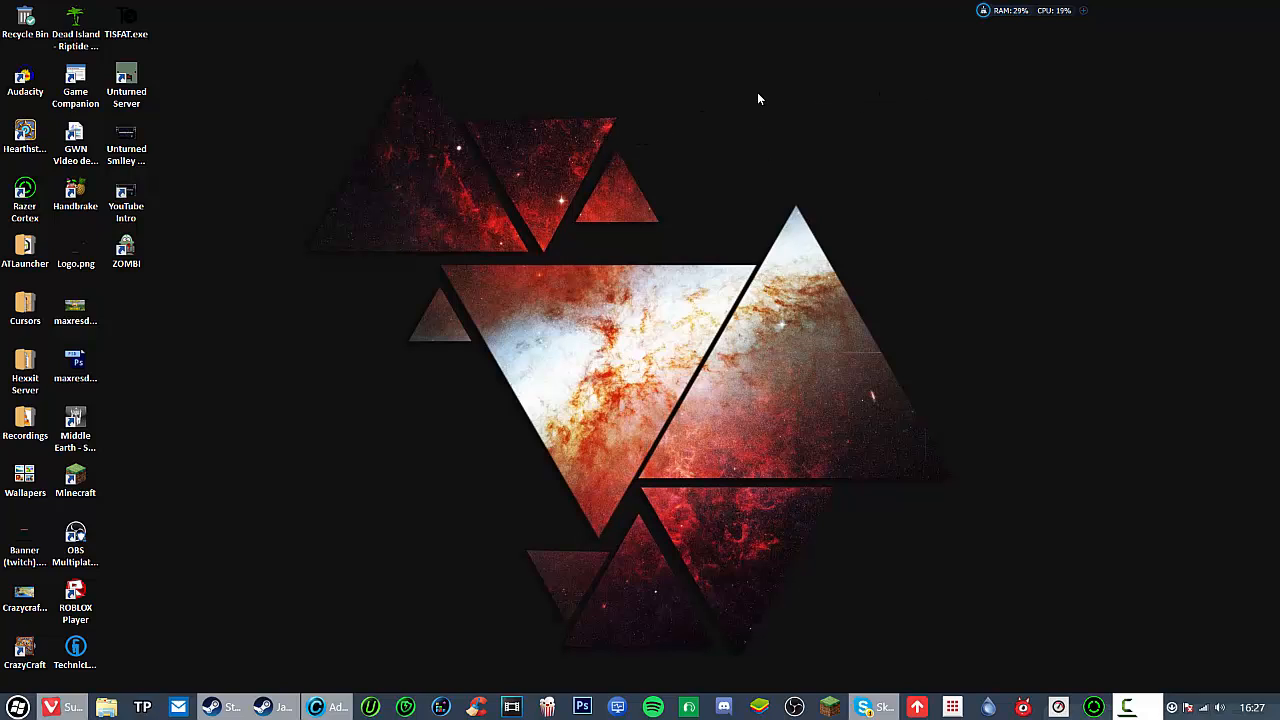
mouse_move(1052, 177)
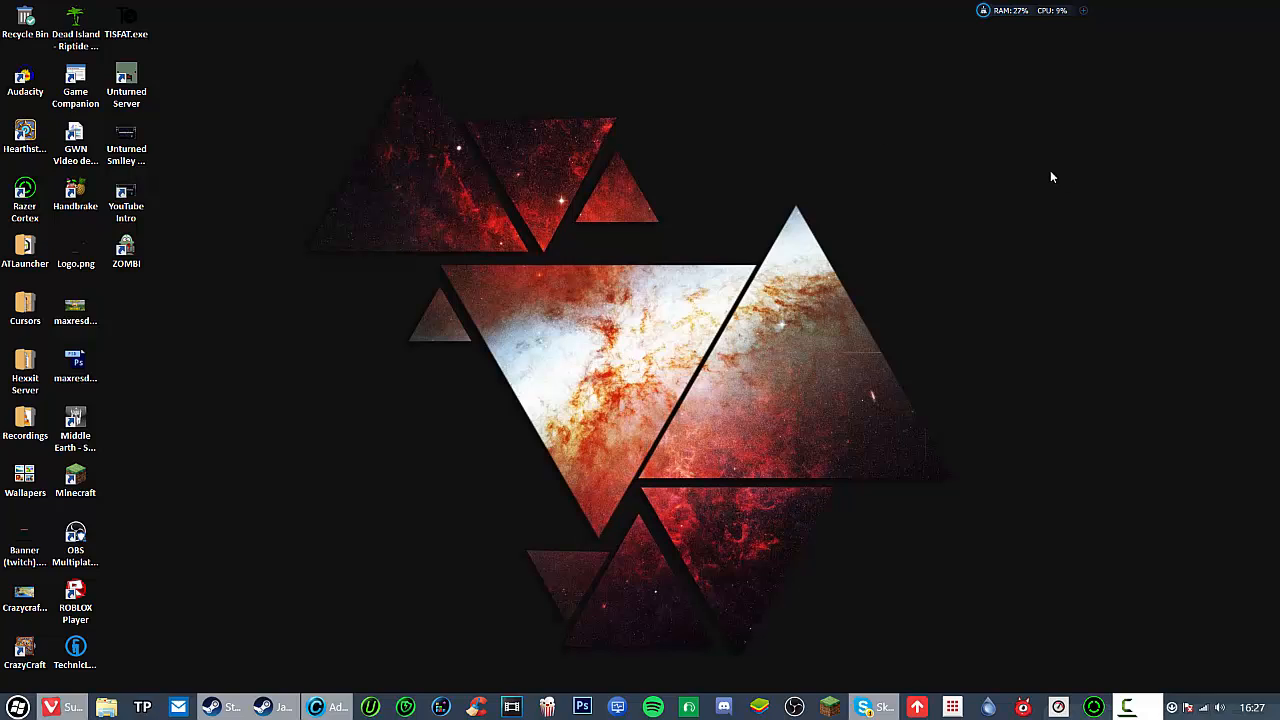
mouse_move(700, 419)
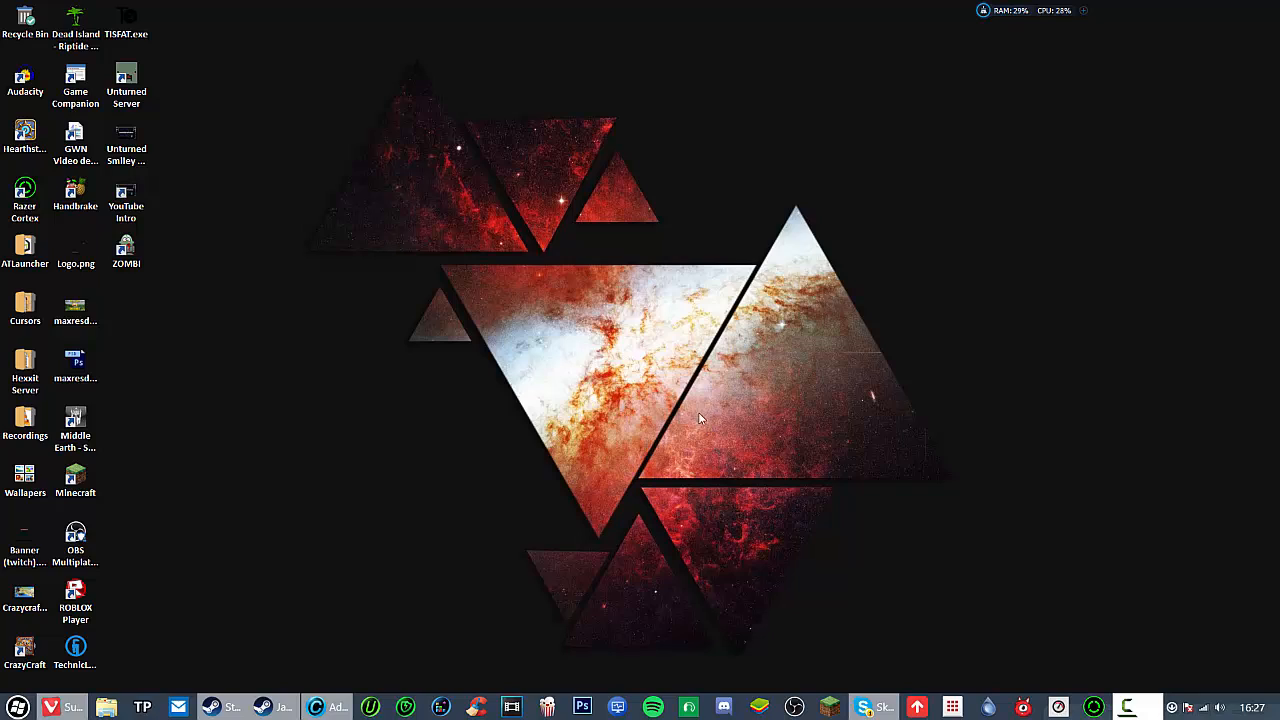
mouse_move(169, 421)
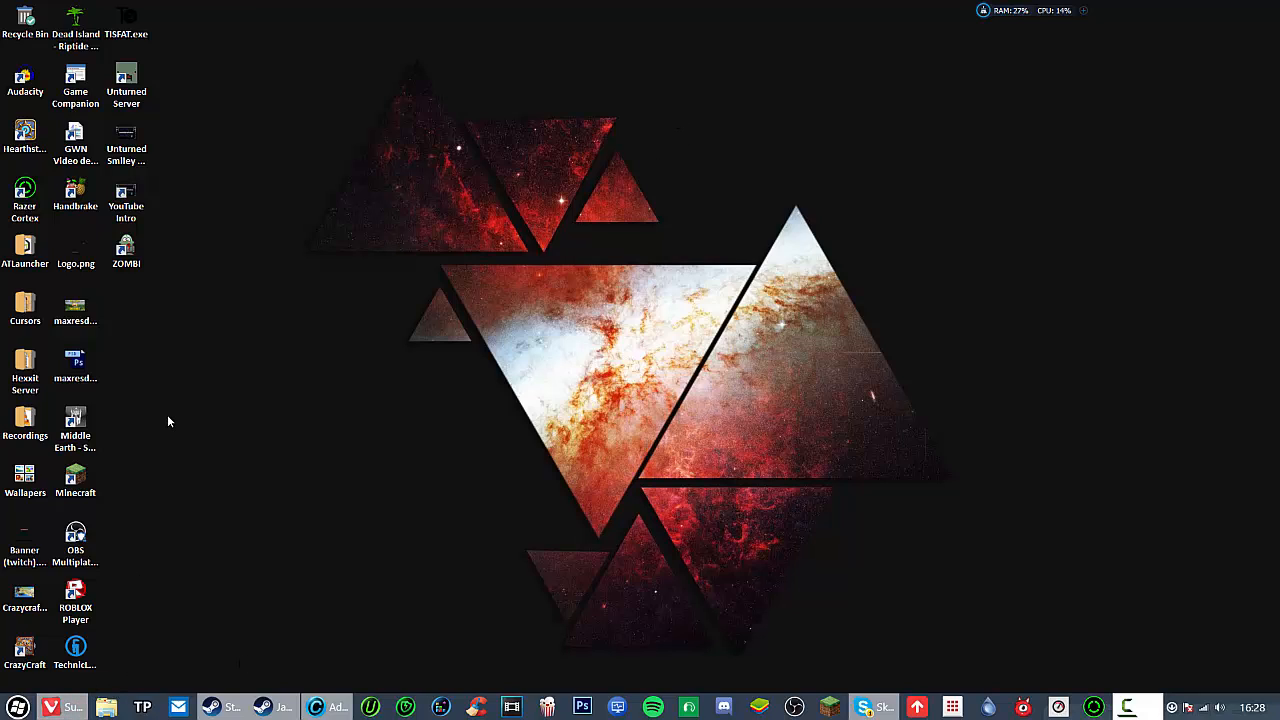
mouse_move(346, 505)
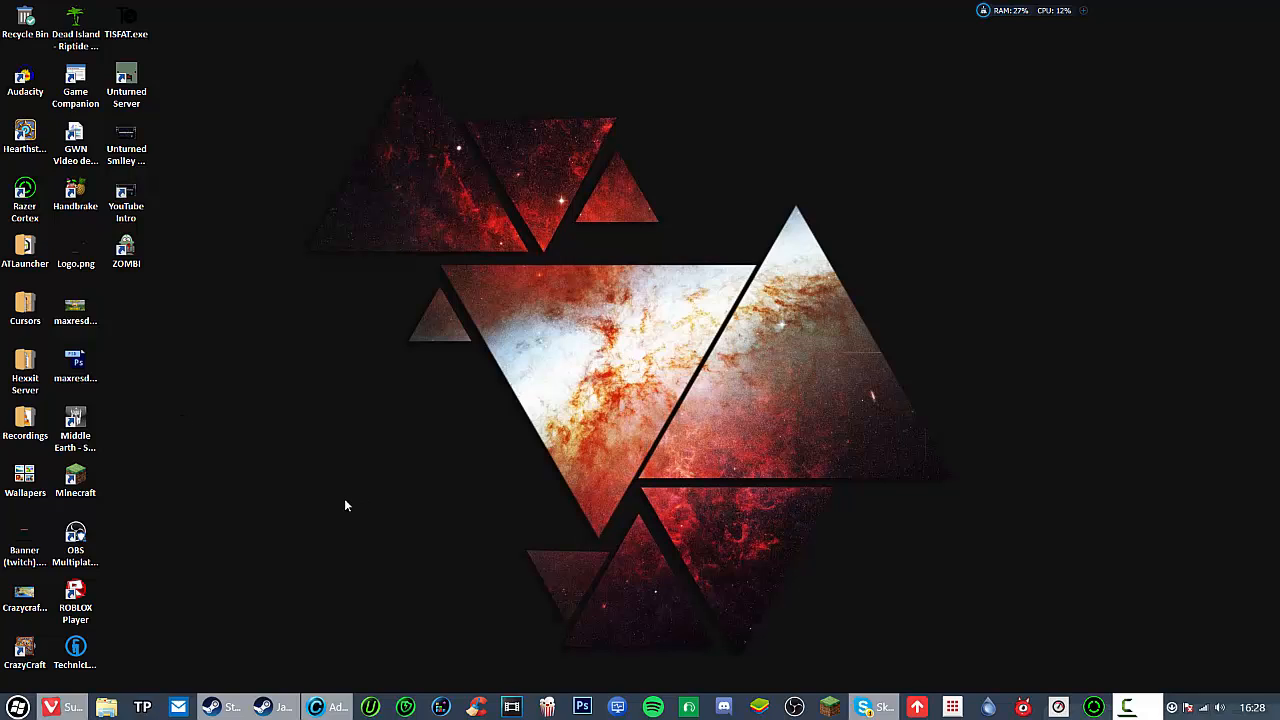
mouse_move(336, 502)
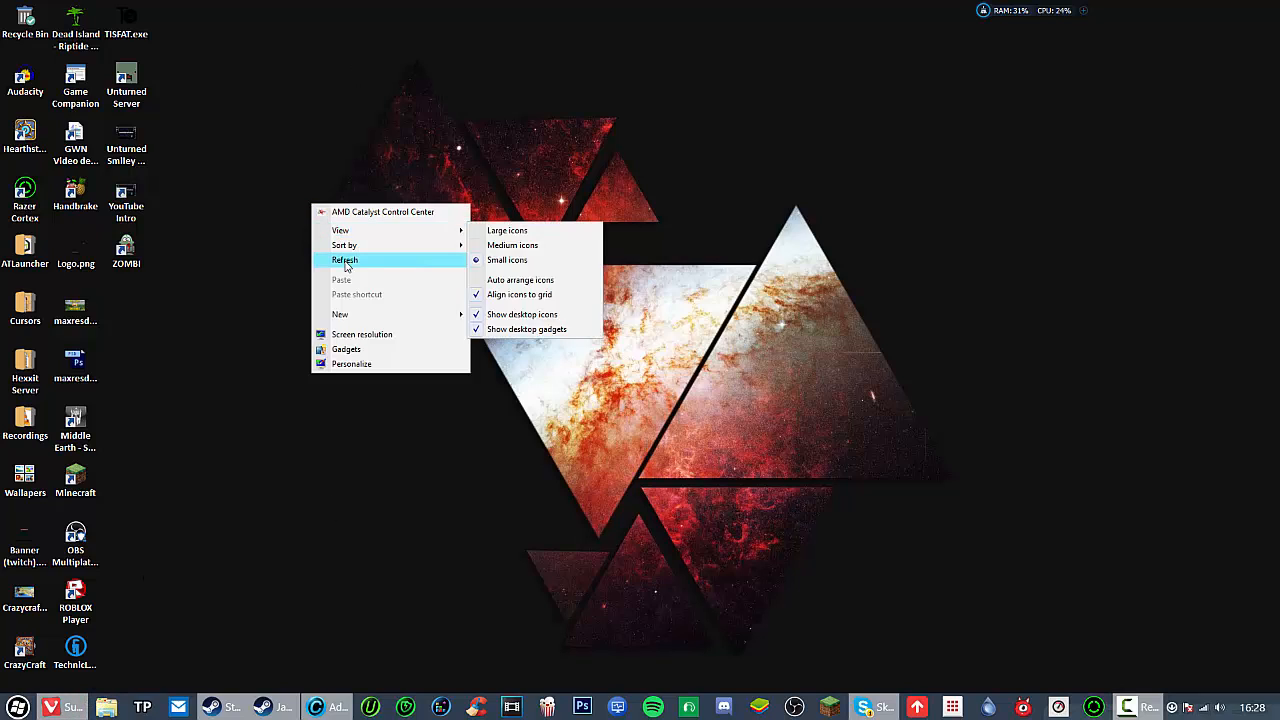
- Reopen the Reddit CLR browser thread and follow its link to the OBS Browser Plugin page
click(344, 260)
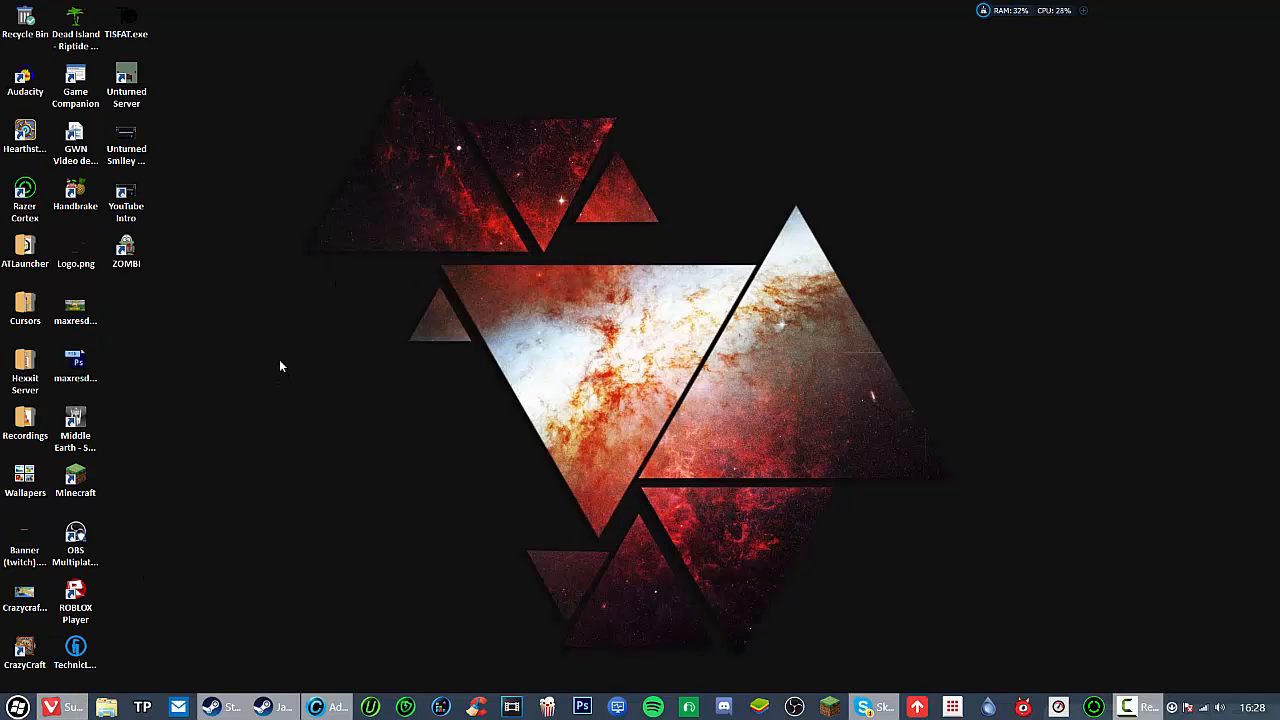
mouse_move(134, 548)
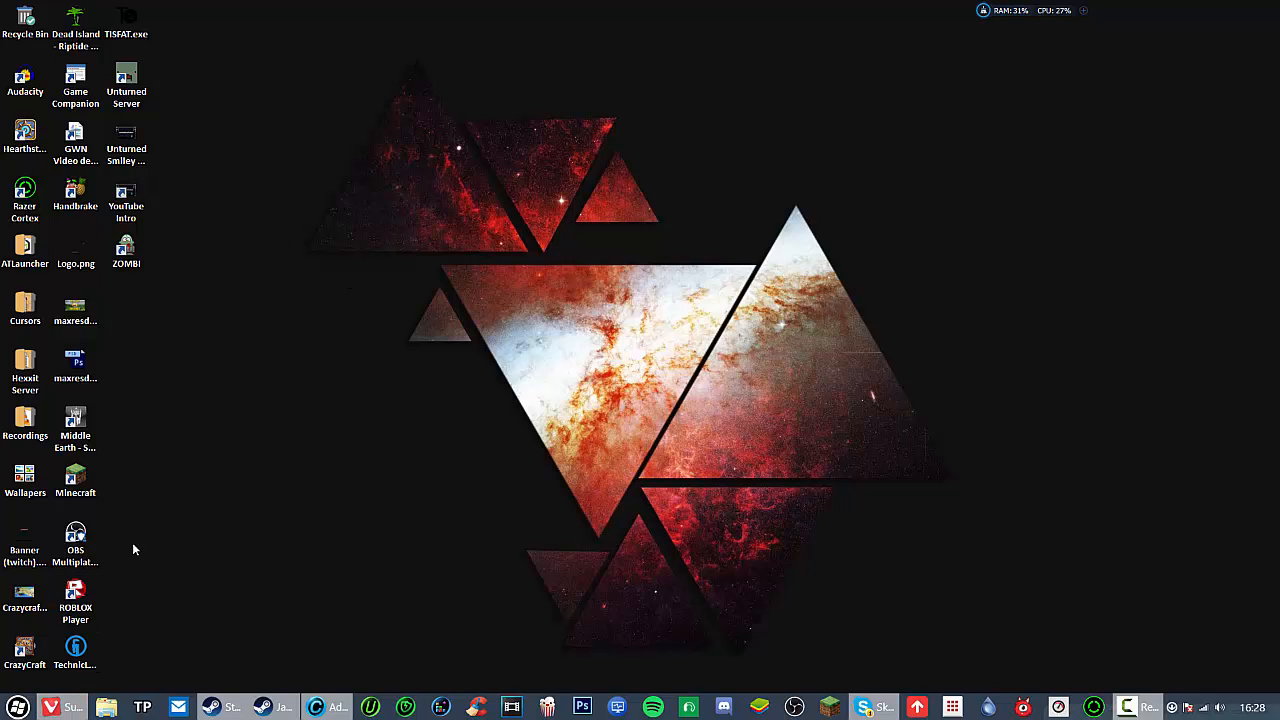
mouse_move(182, 547)
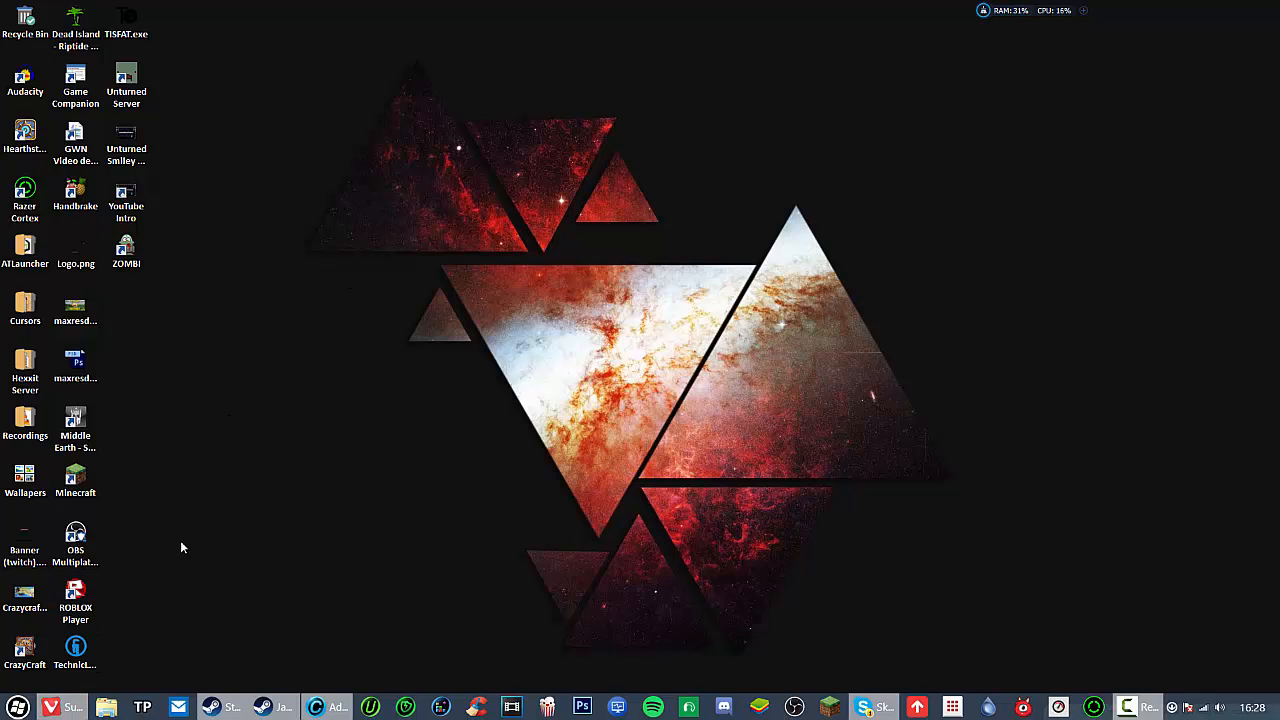
mouse_move(278, 12)
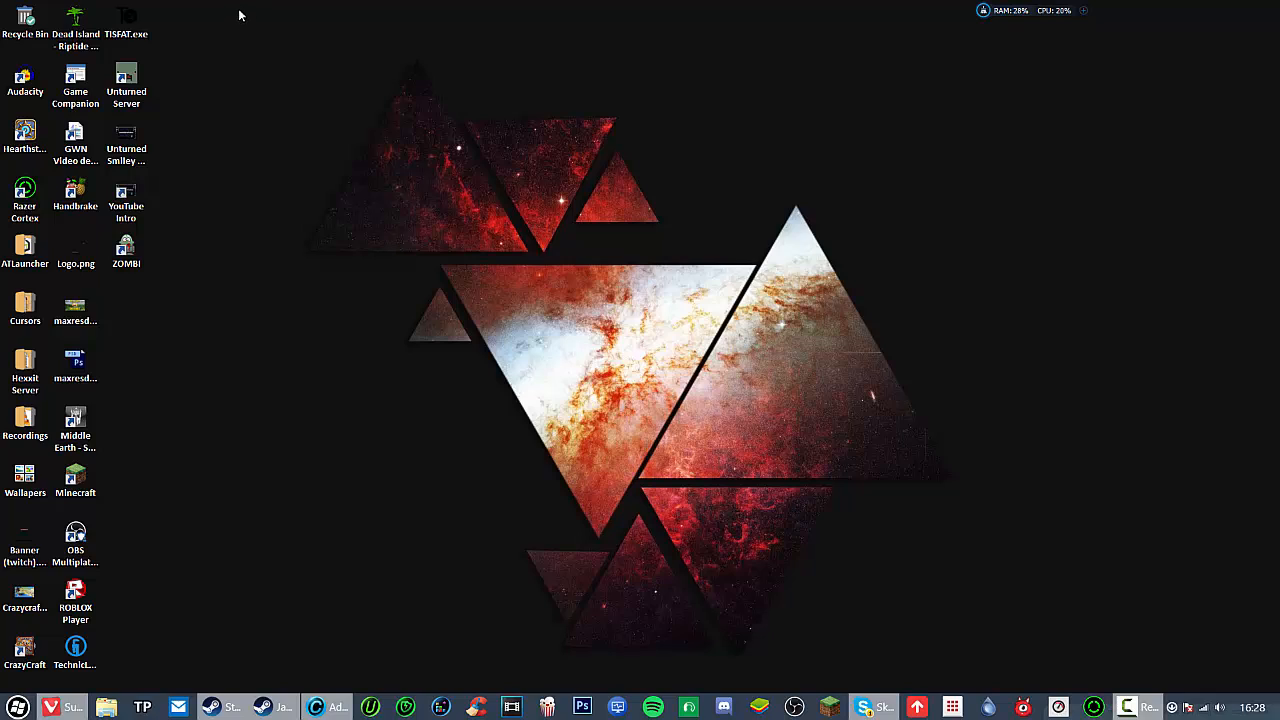
mouse_move(249, 263)
text(clr)
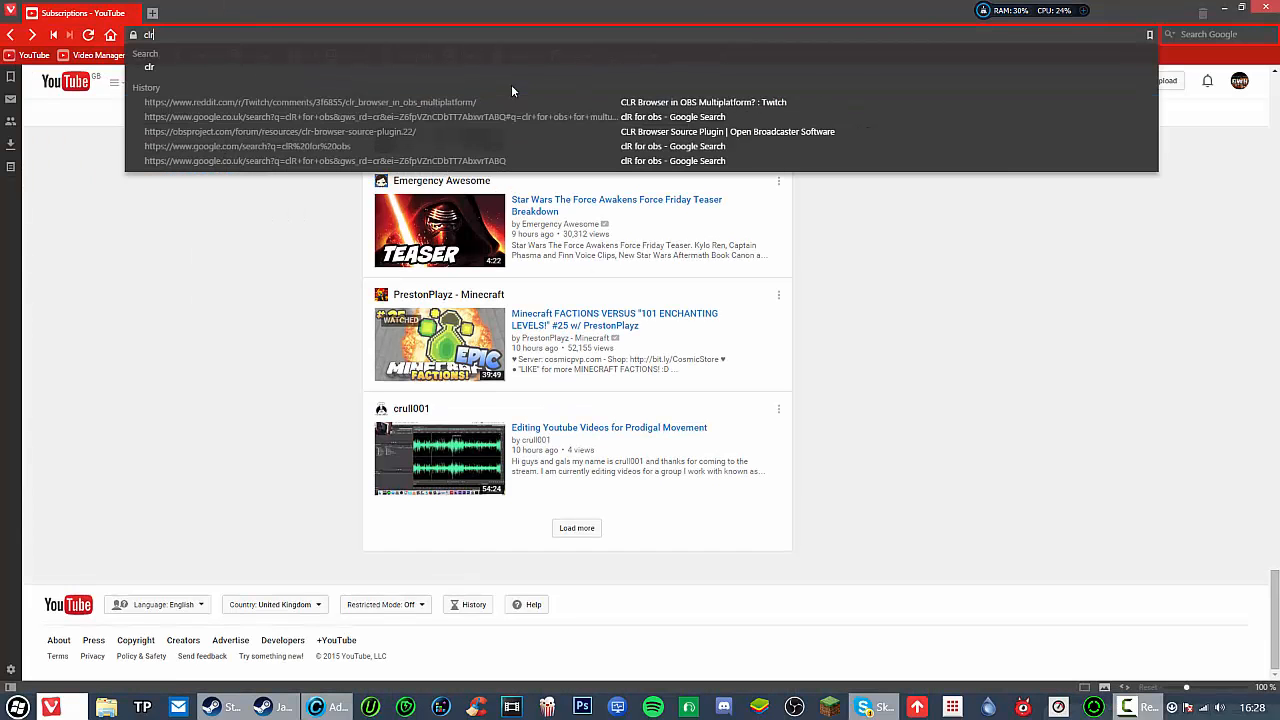
click(310, 102)
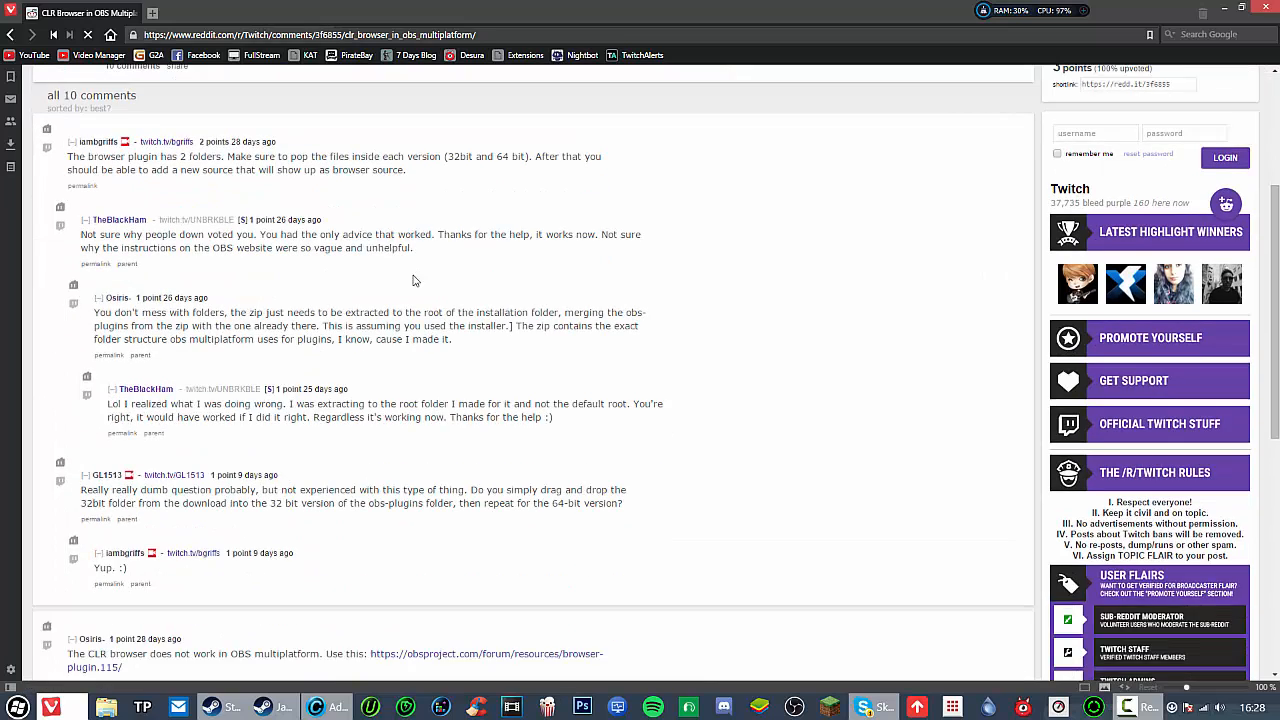
scroll(down, 3)
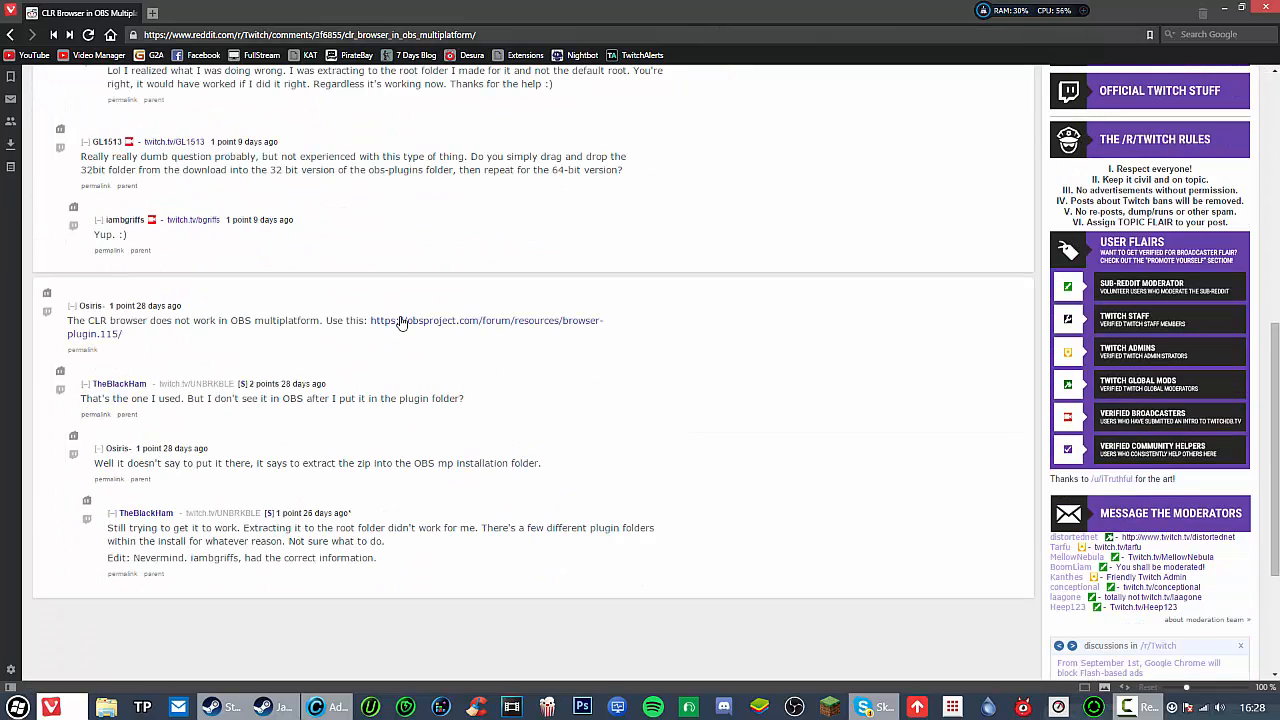
click(401, 321)
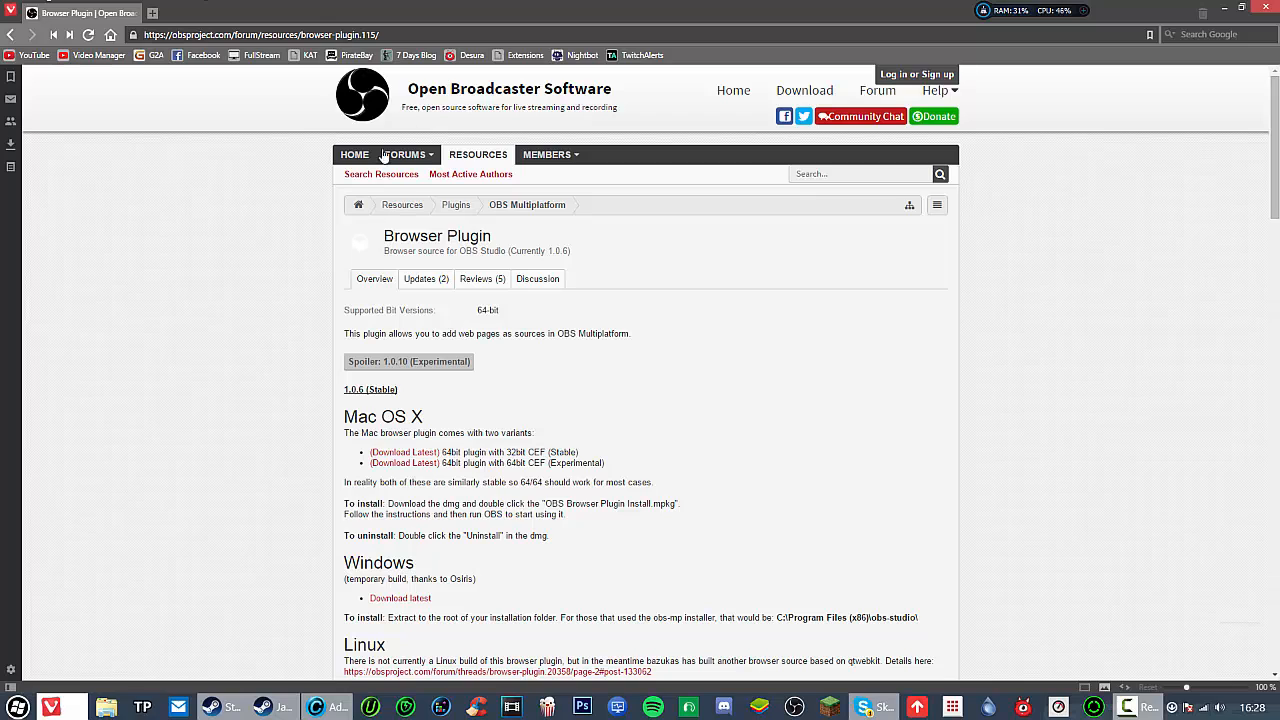
scroll(down, 3)
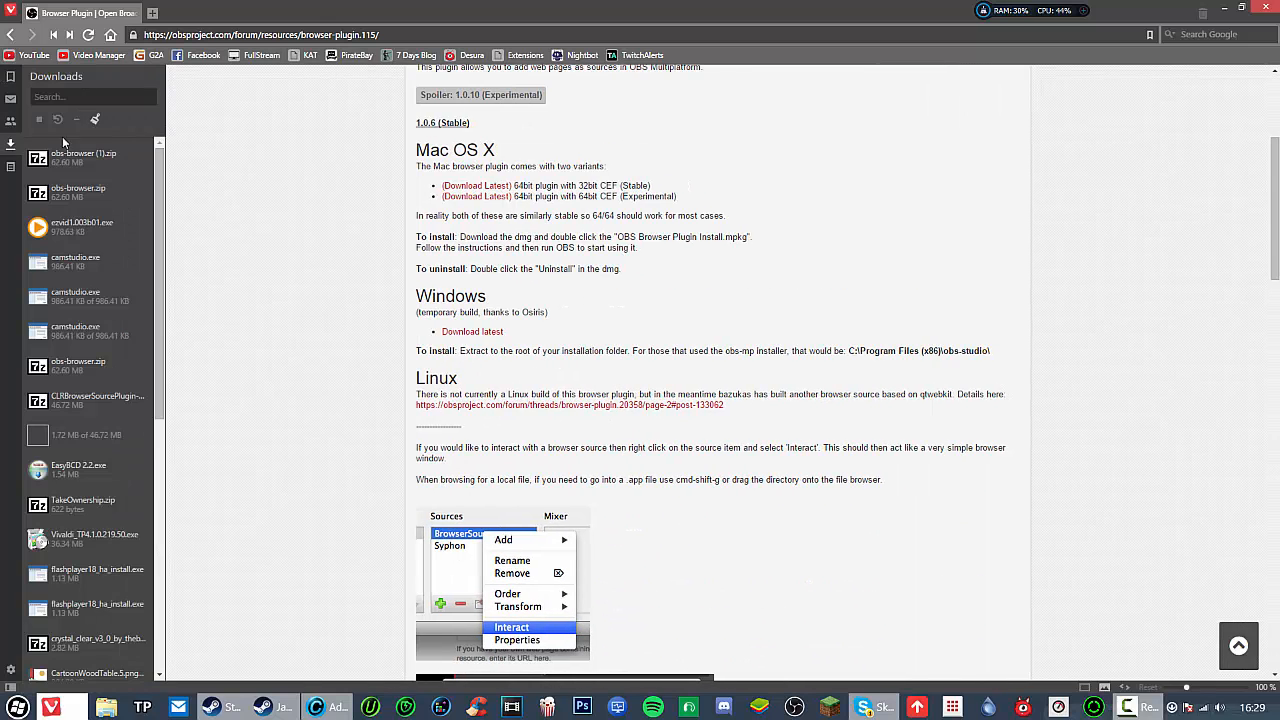
- Open obs-browser (1).zip in 7-Zip and select its obs-plugins folder
double_click(83, 157)
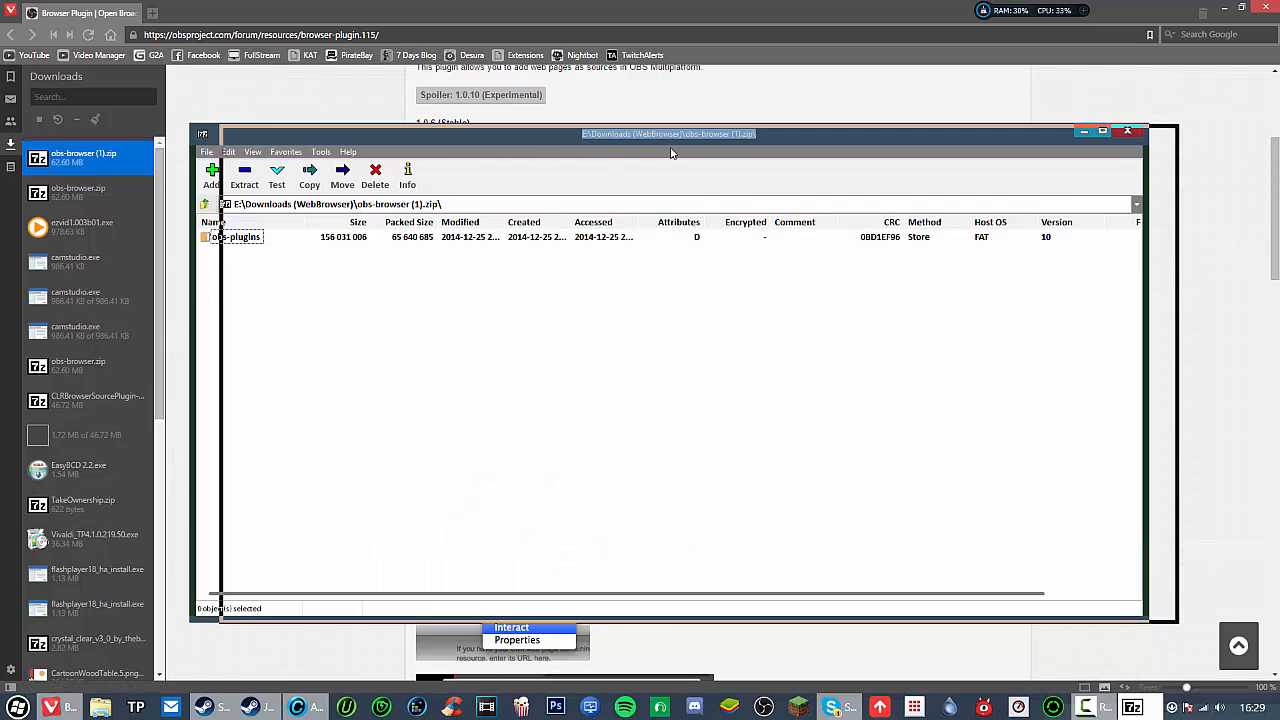
drag(670, 133, 780, 154)
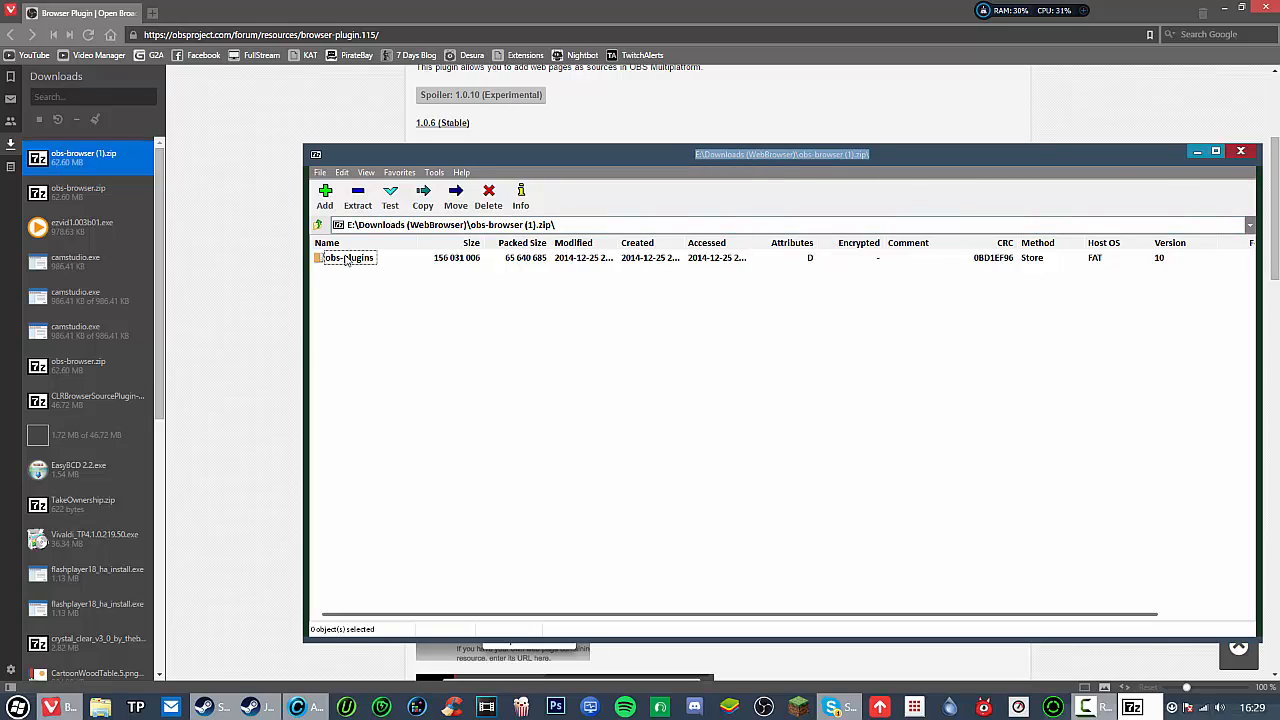
click(349, 257)
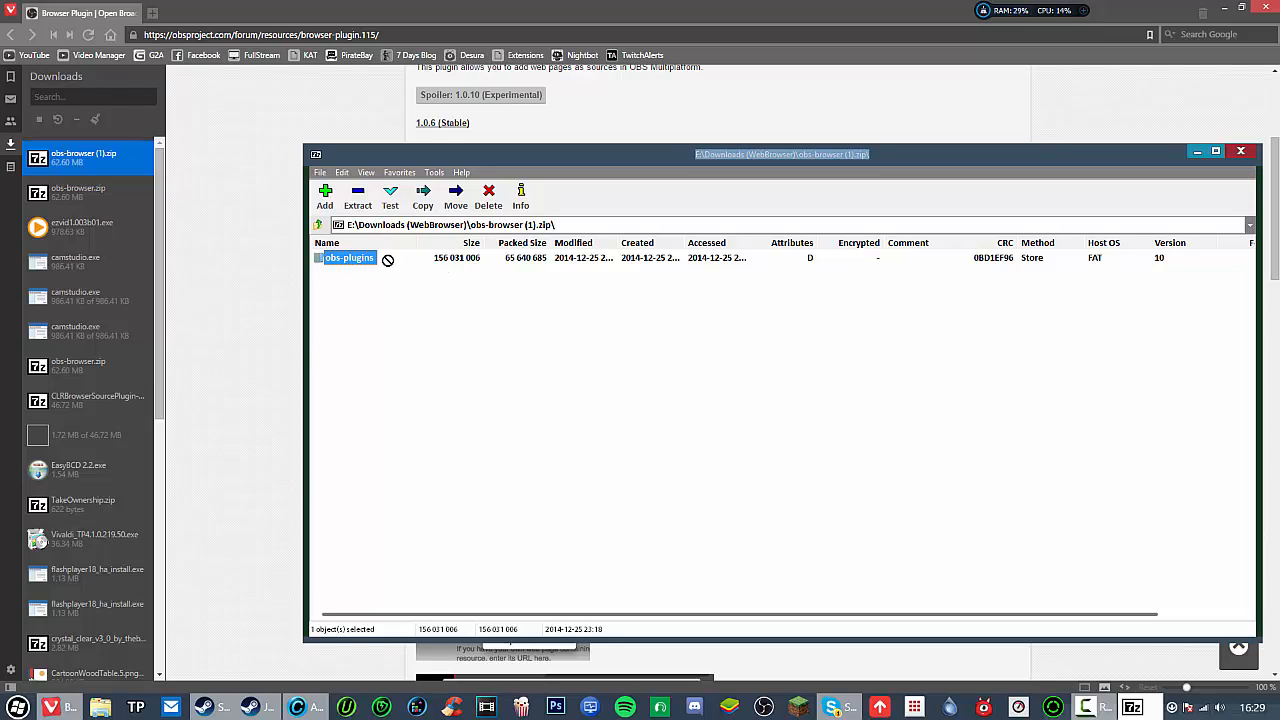
mouse_move(397, 258)
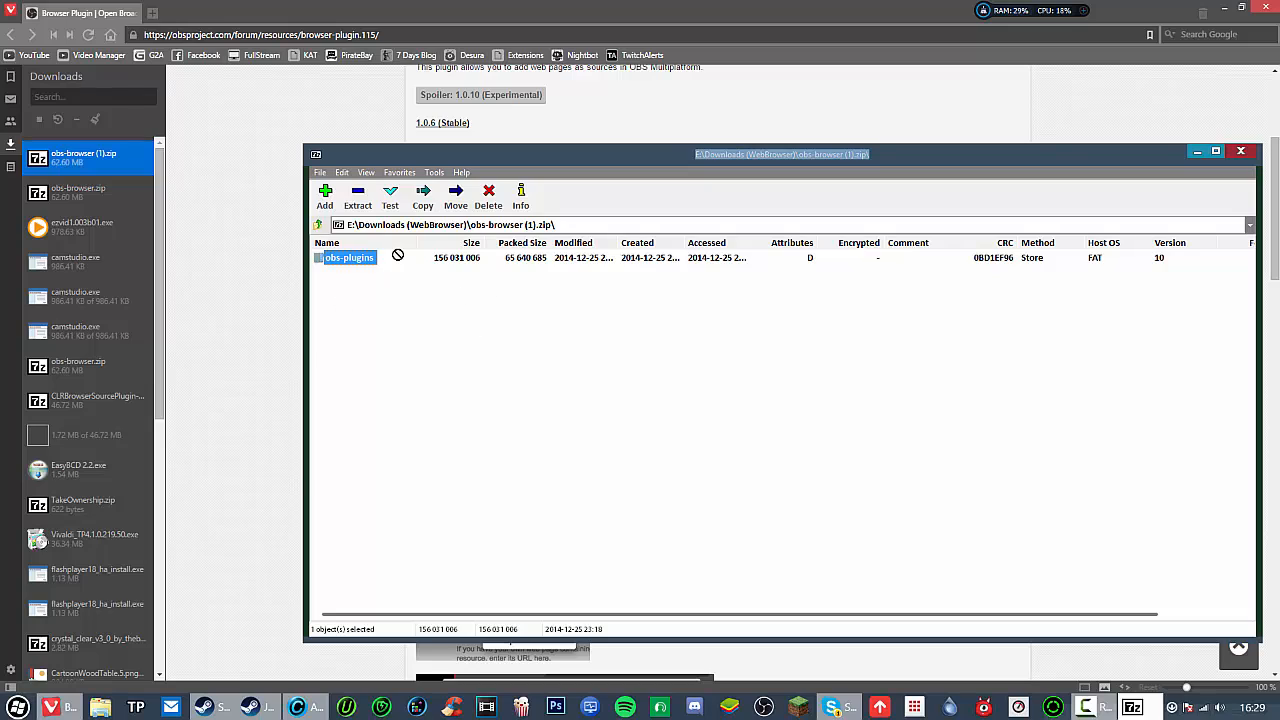
mouse_move(366, 263)
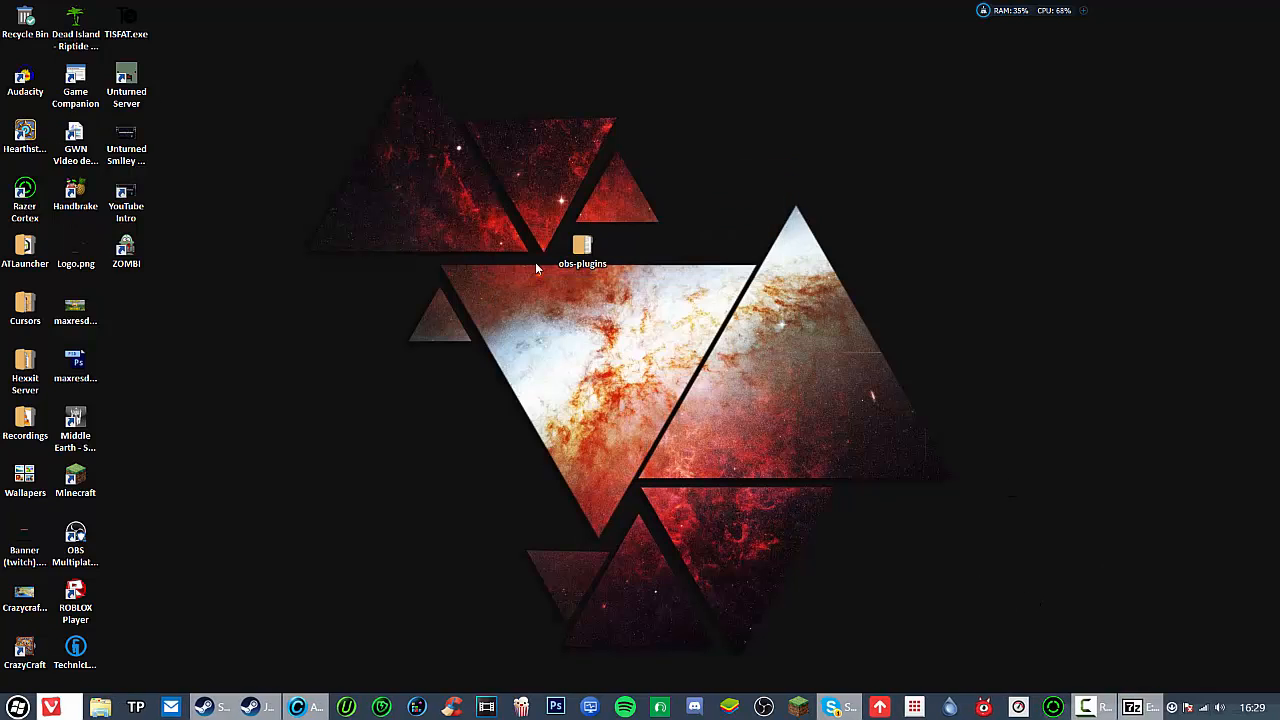
- Drag obs-plugins to the desktop, cancel the OBS shortcut Properties, and close the 64bit folder
drag(582, 248, 937, 135)
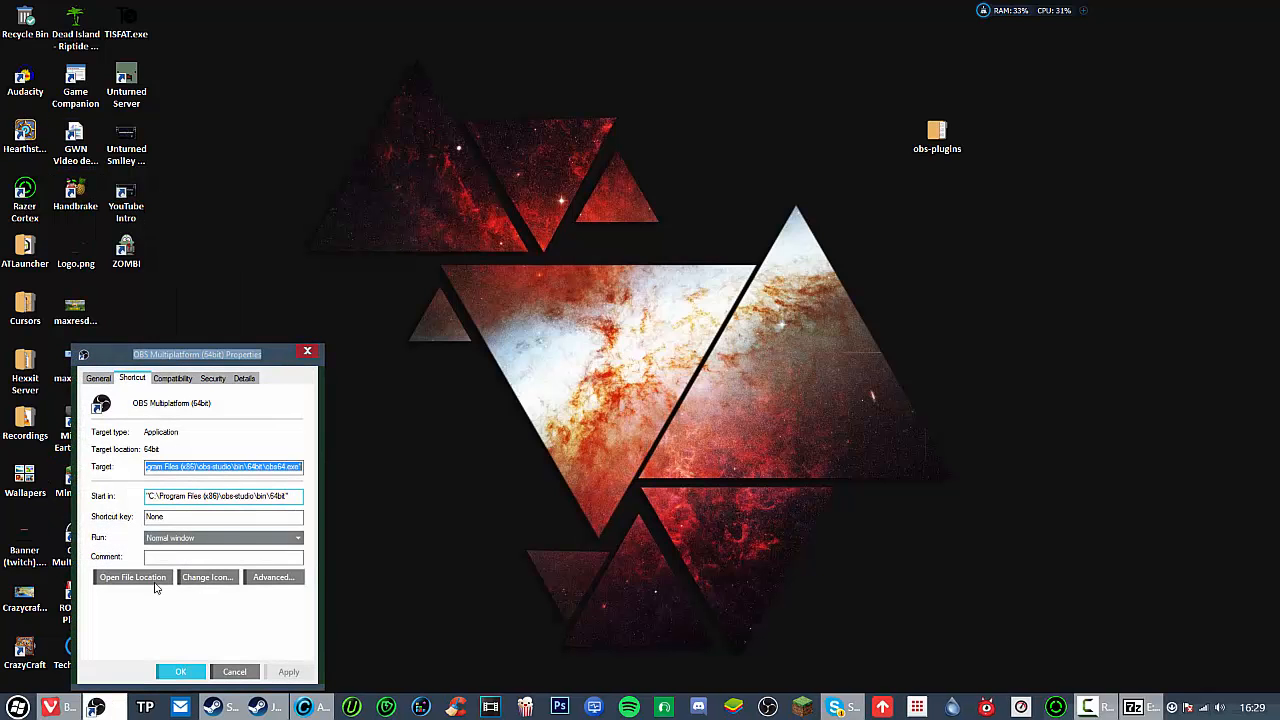
click(132, 577)
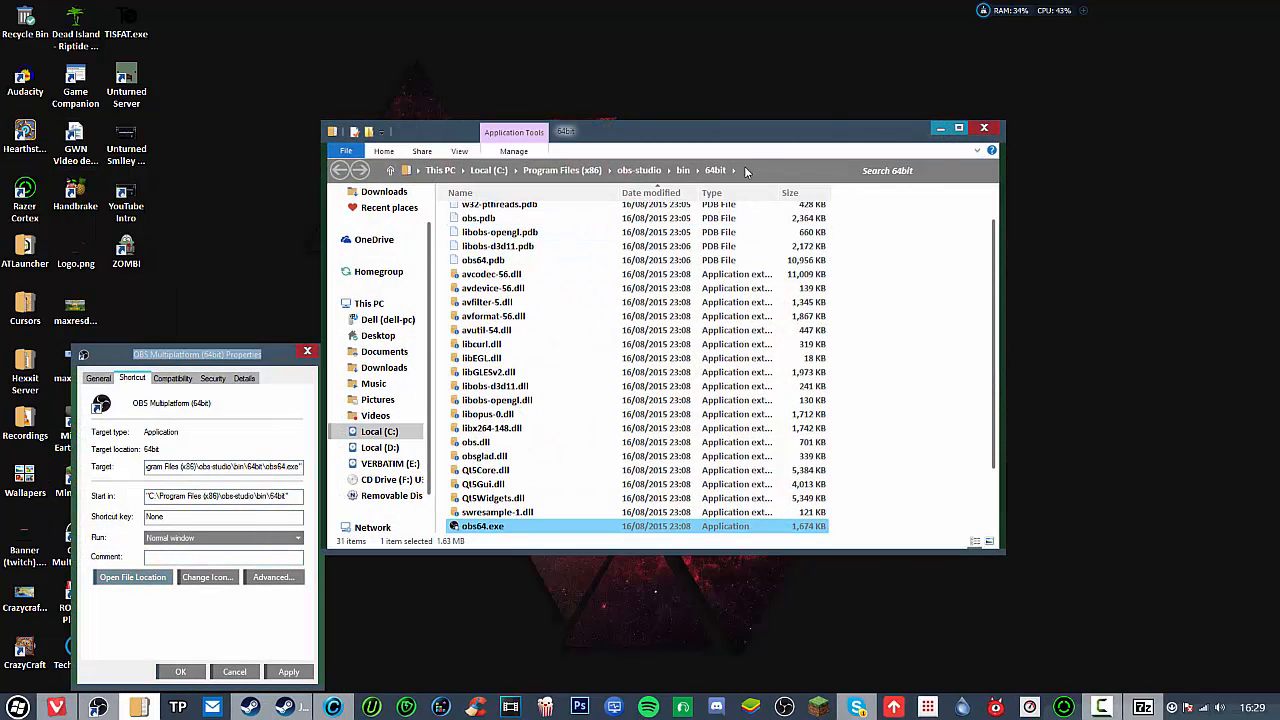
click(984, 128)
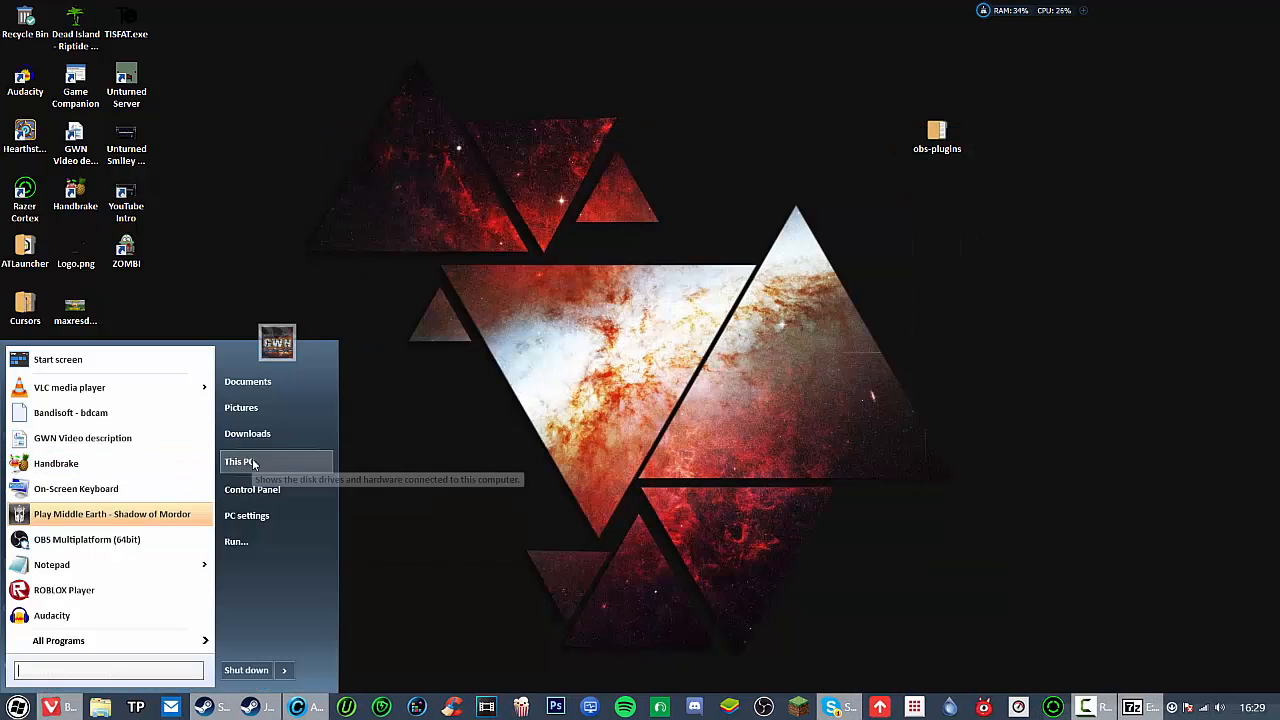
- Browse from This PC to C:\Program Files (x86)\obs-studio
click(240, 462)
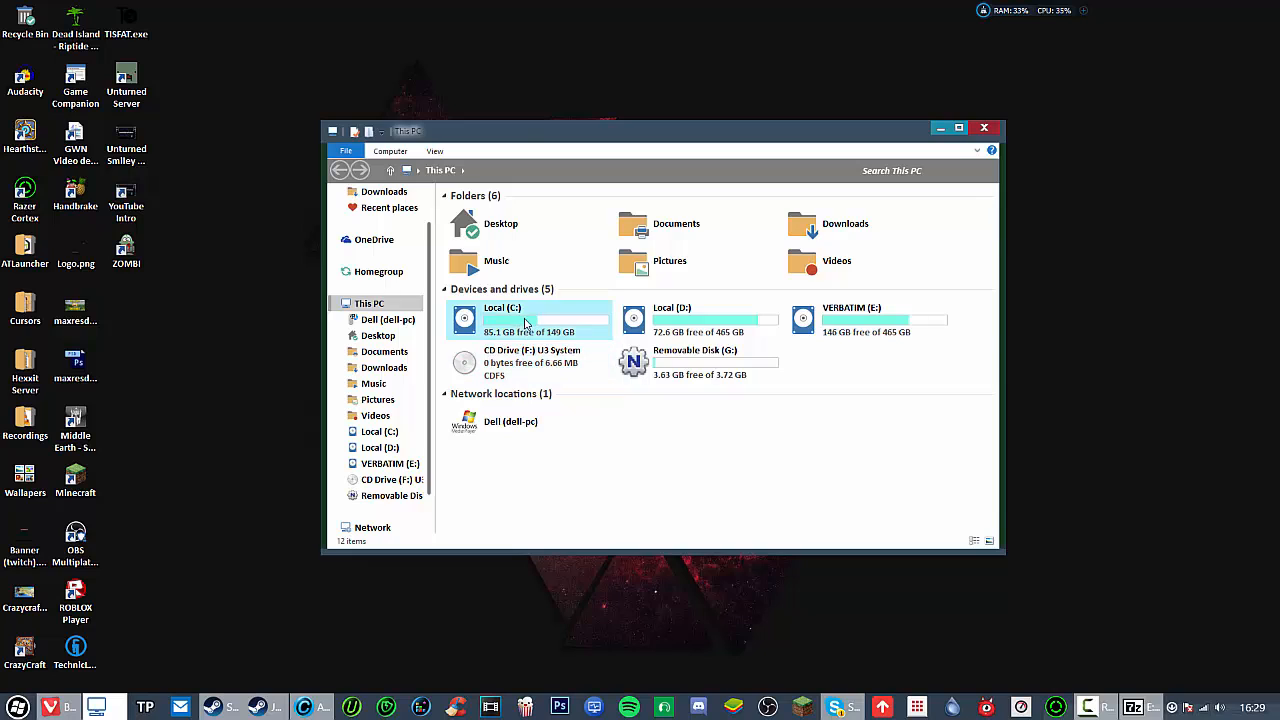
double_click(525, 318)
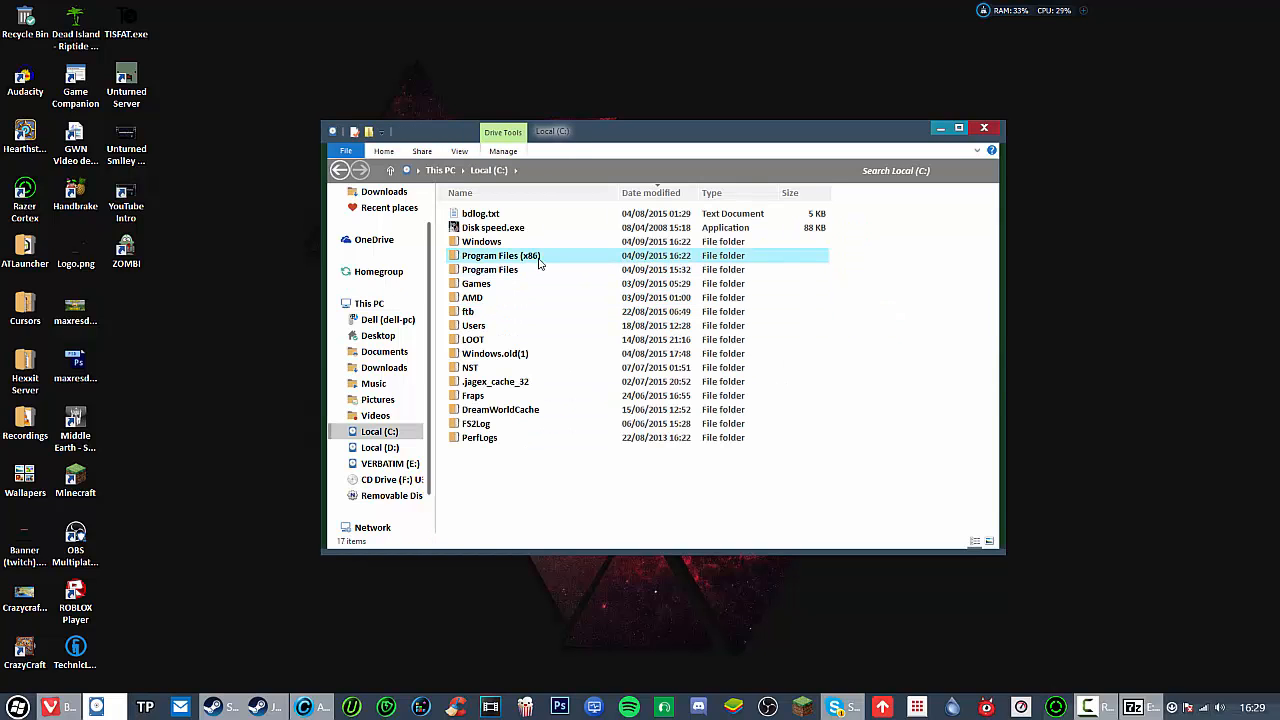
double_click(492, 255)
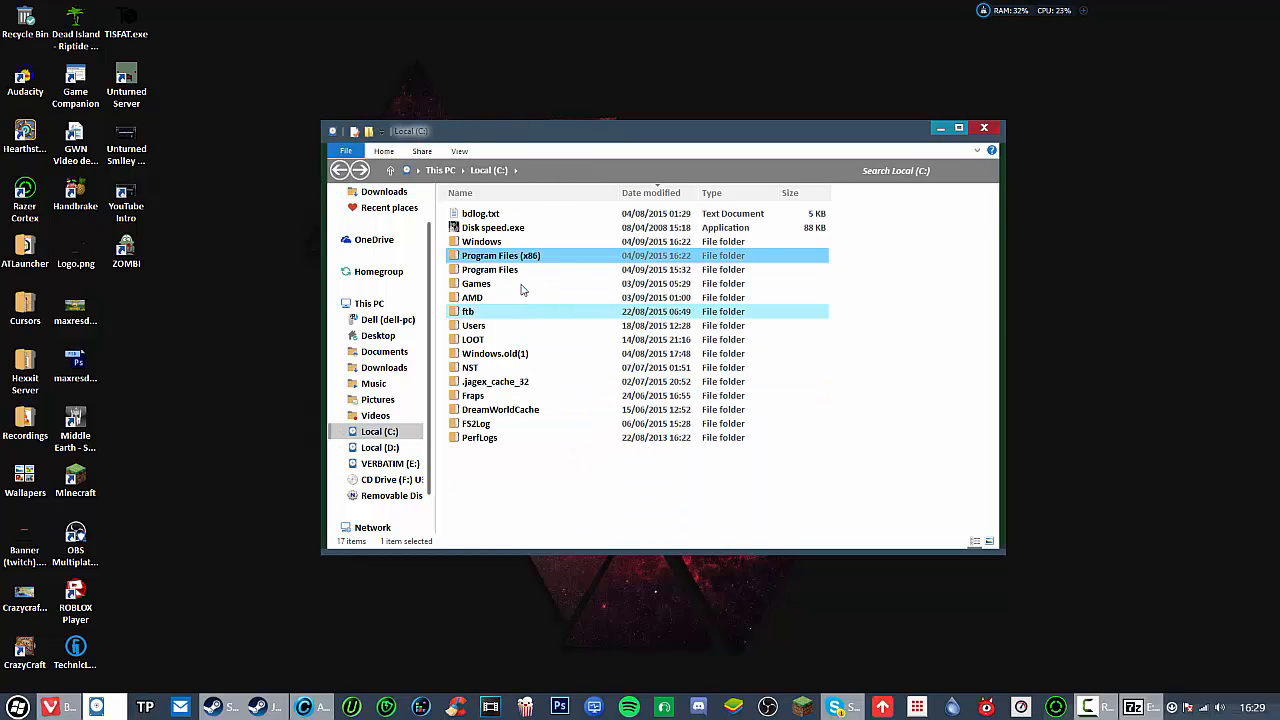
double_click(500, 255)
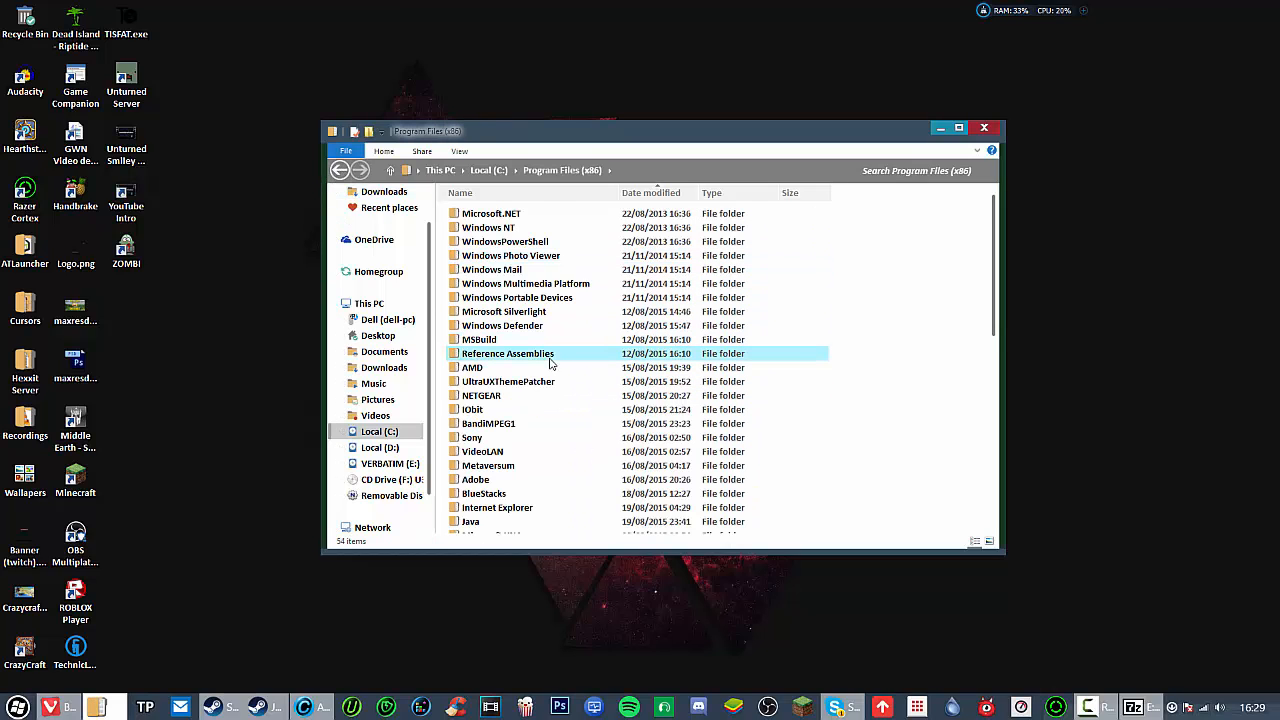
mouse_move(550, 360)
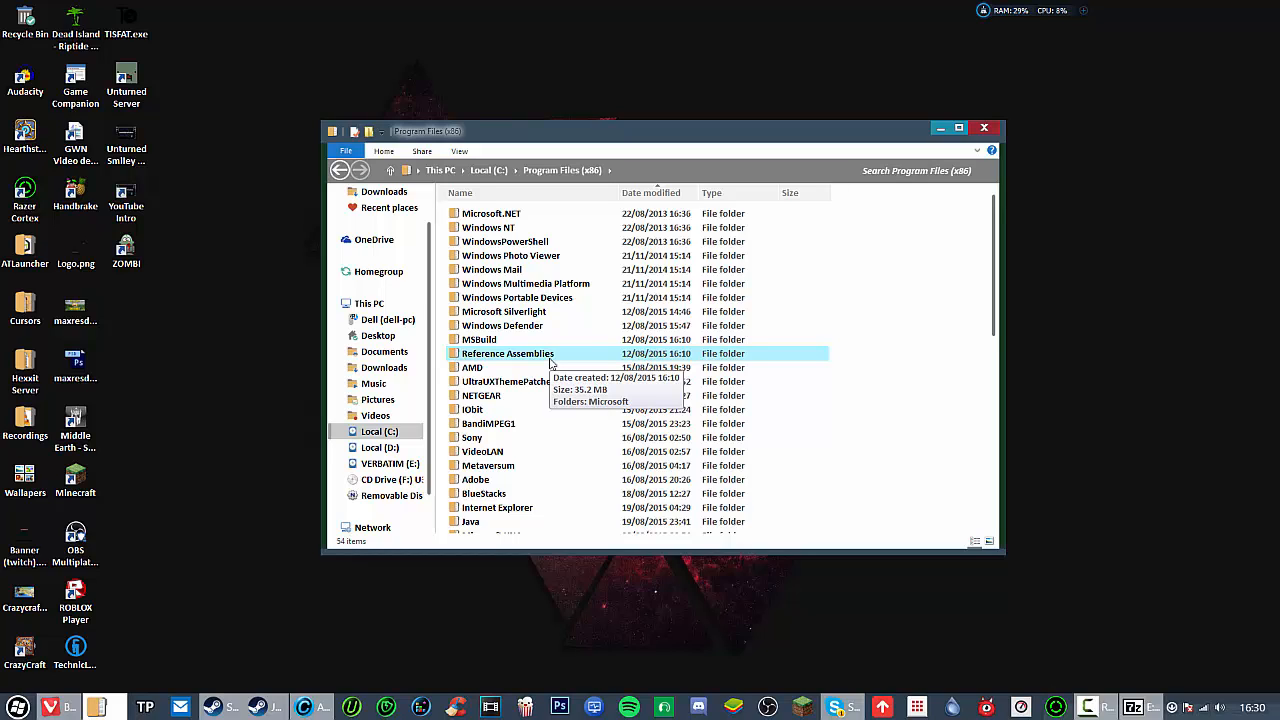
scroll(down, 3)
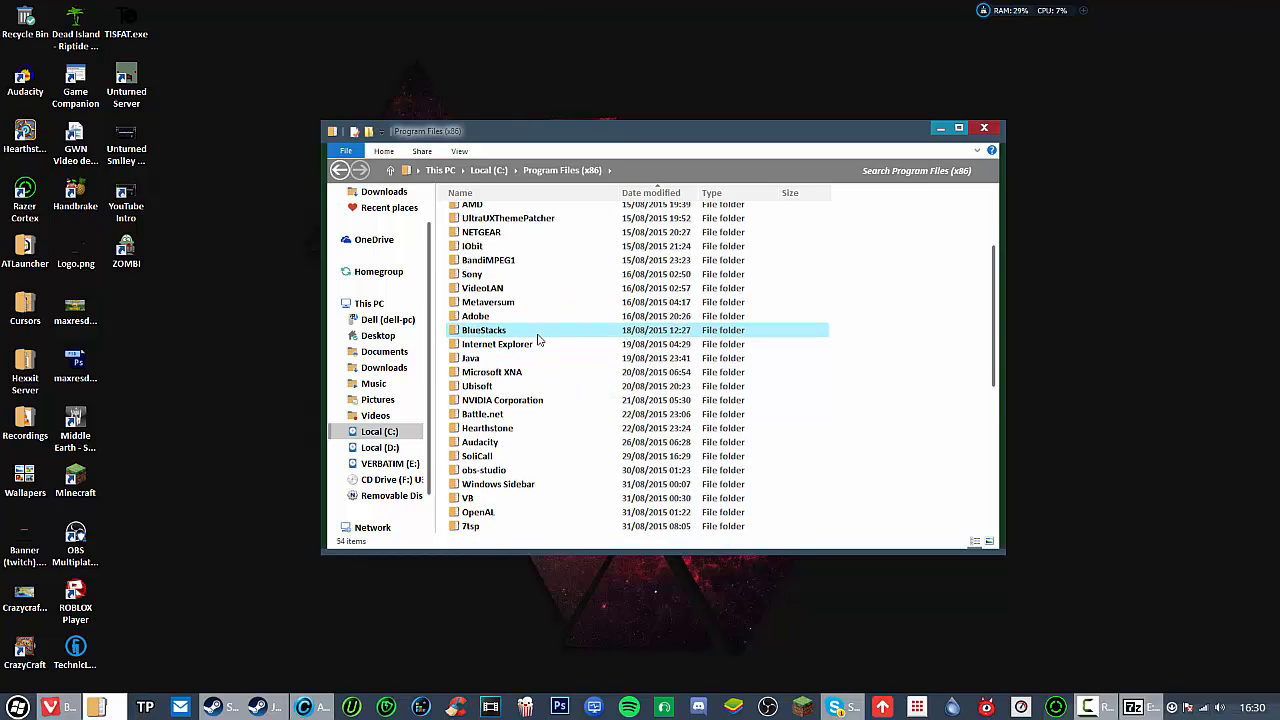
scroll(down, 3)
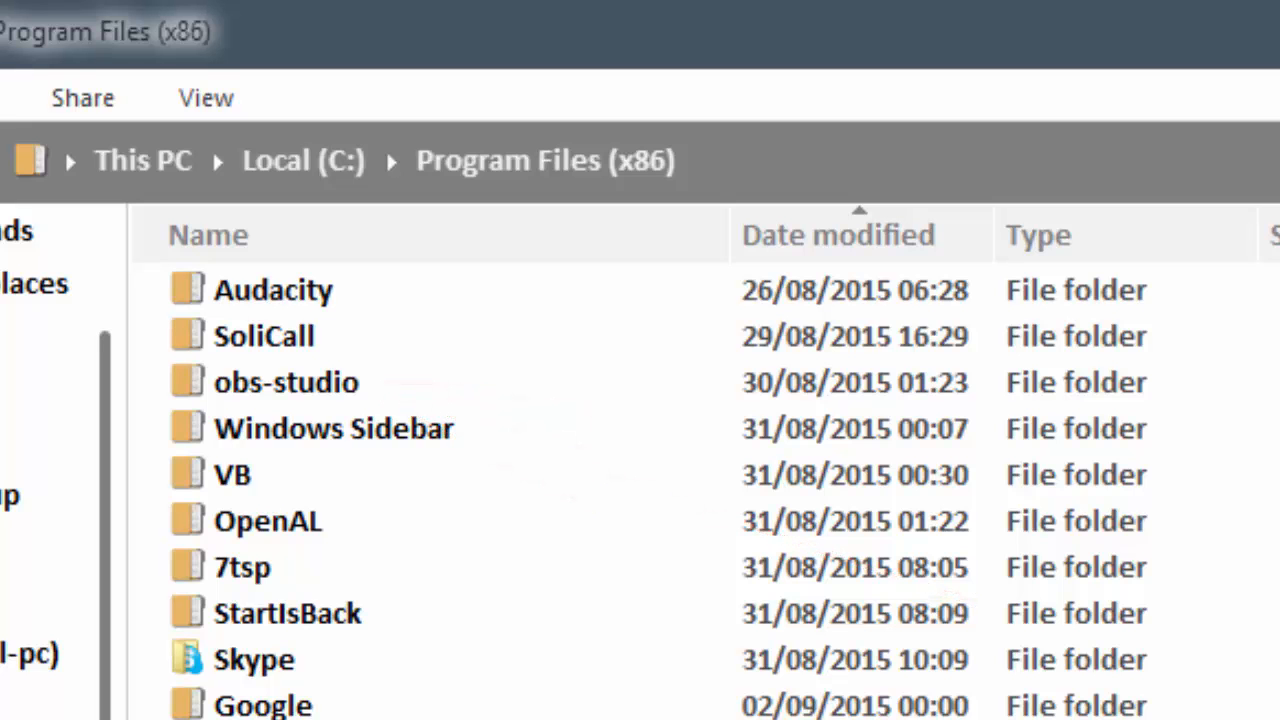
click(286, 382)
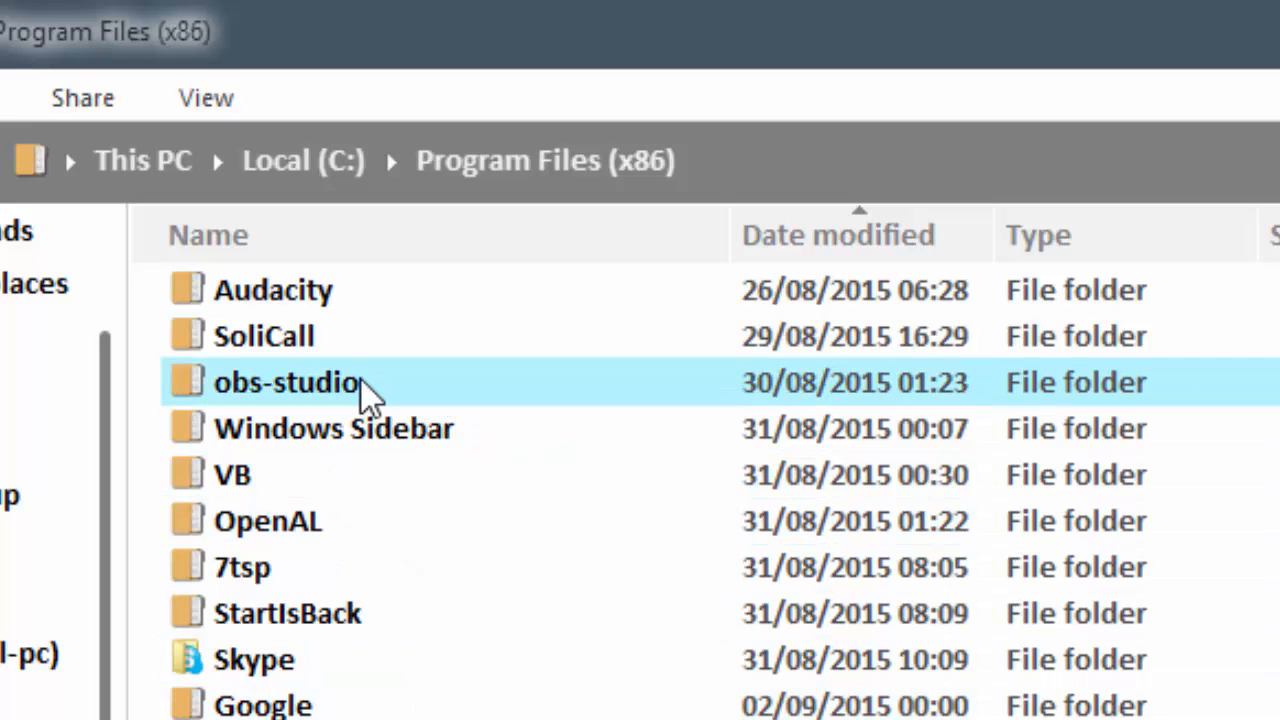
double_click(288, 383)
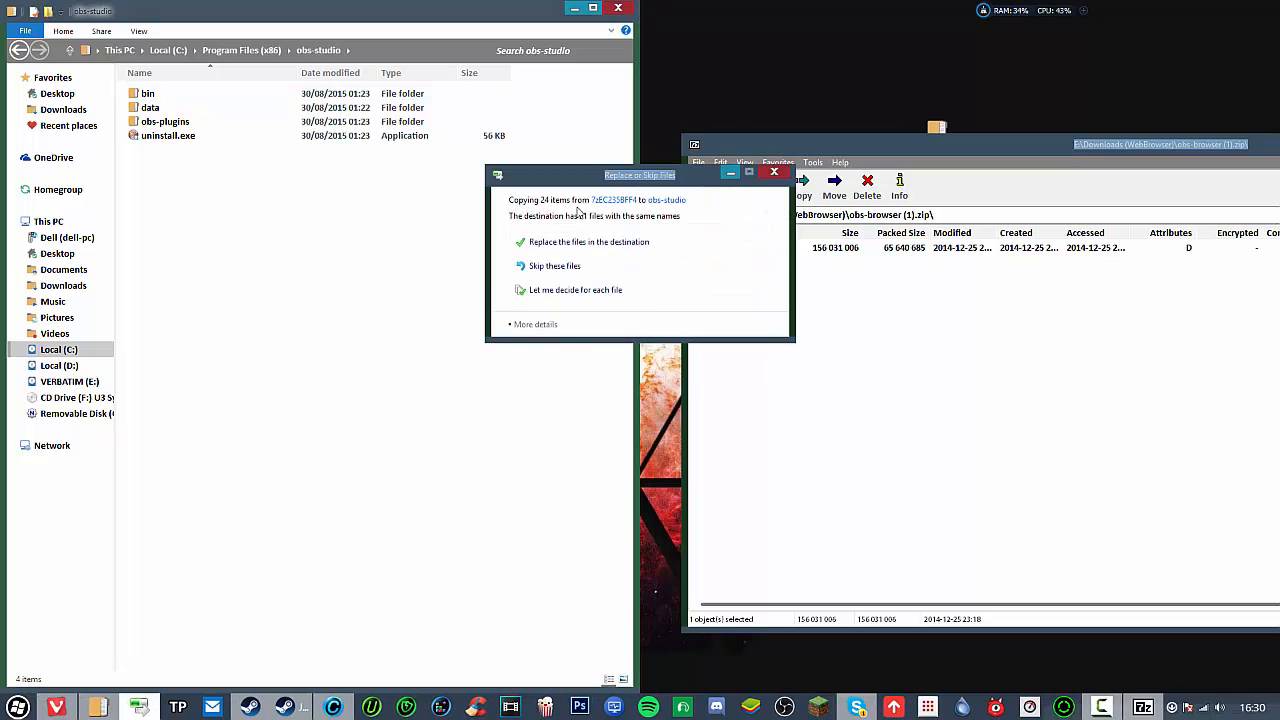
- Replace the existing destination files with the browser plugin files
click(588, 241)
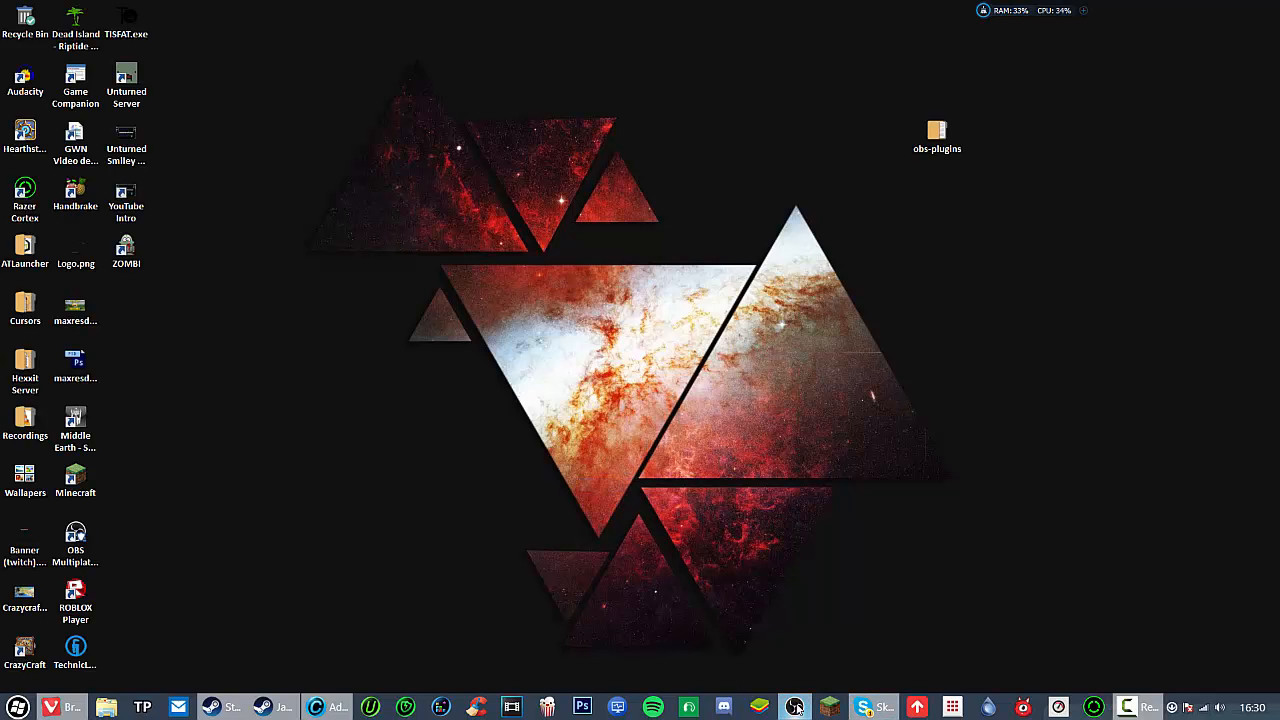
- Launch OBS, add a BrowserSource named BrowserSource 1, and empty its URL field
click(803, 705)
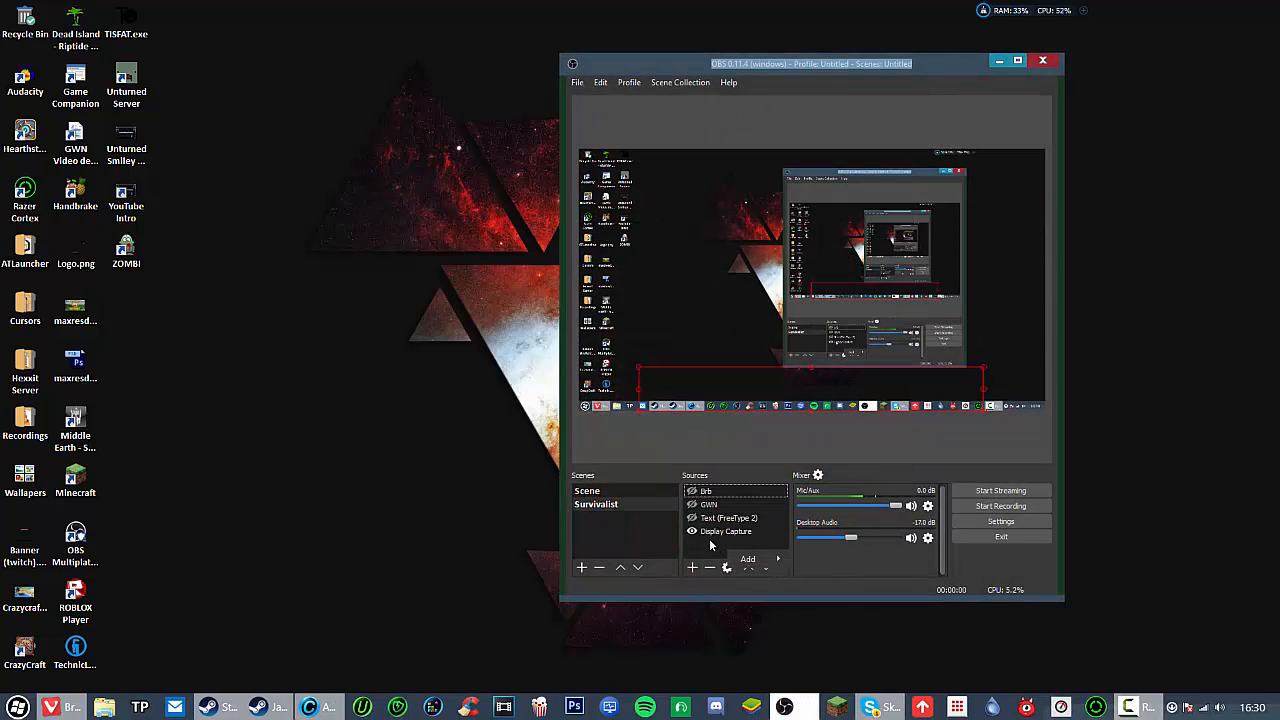
click(692, 567)
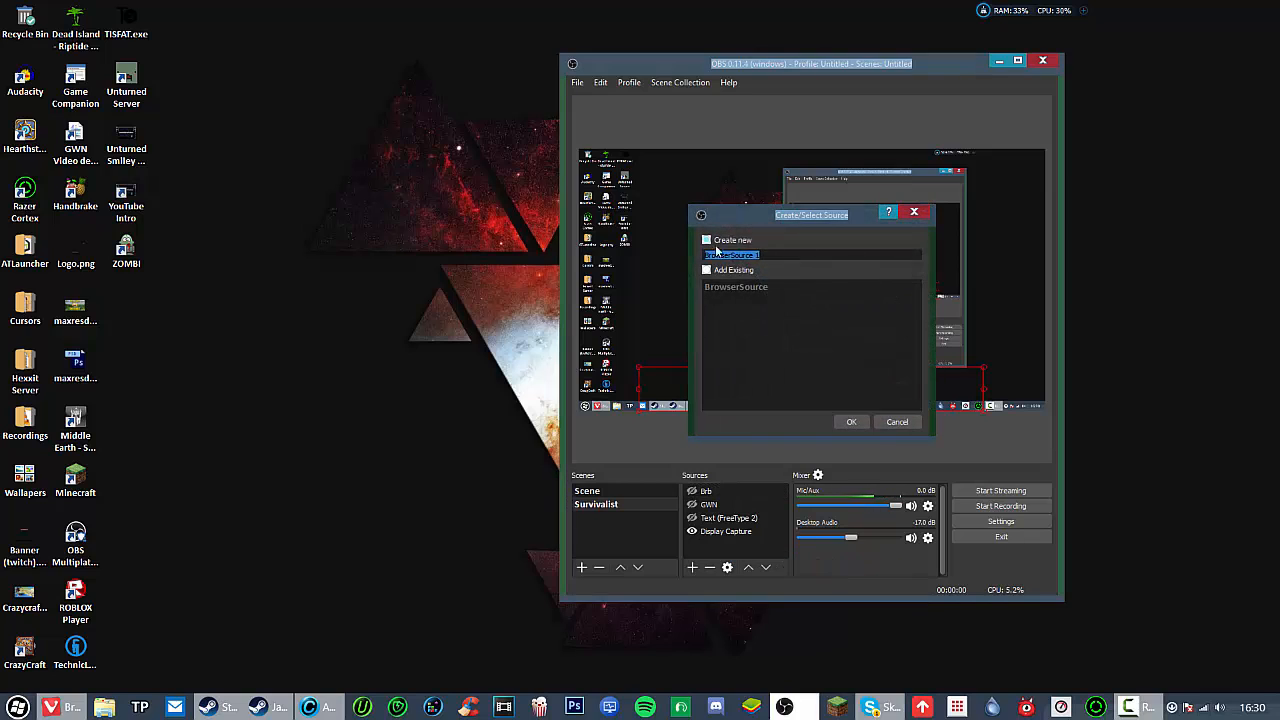
click(851, 421)
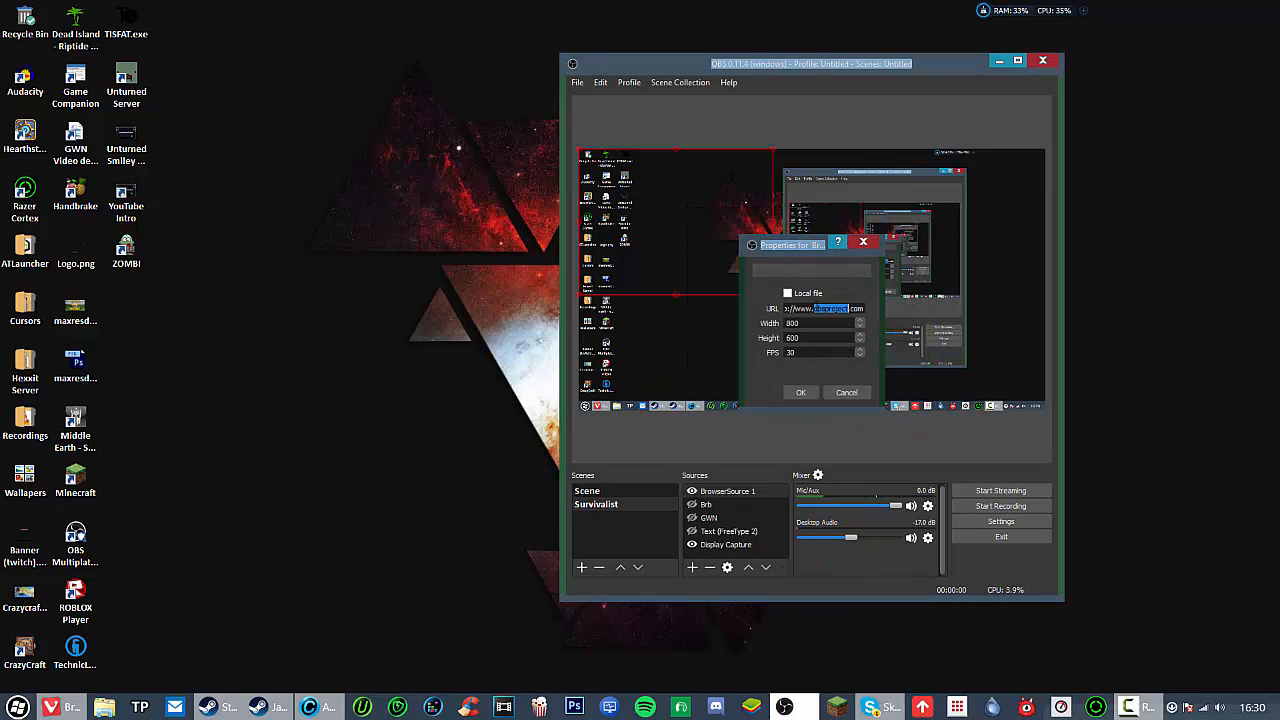
right_click(820, 308)
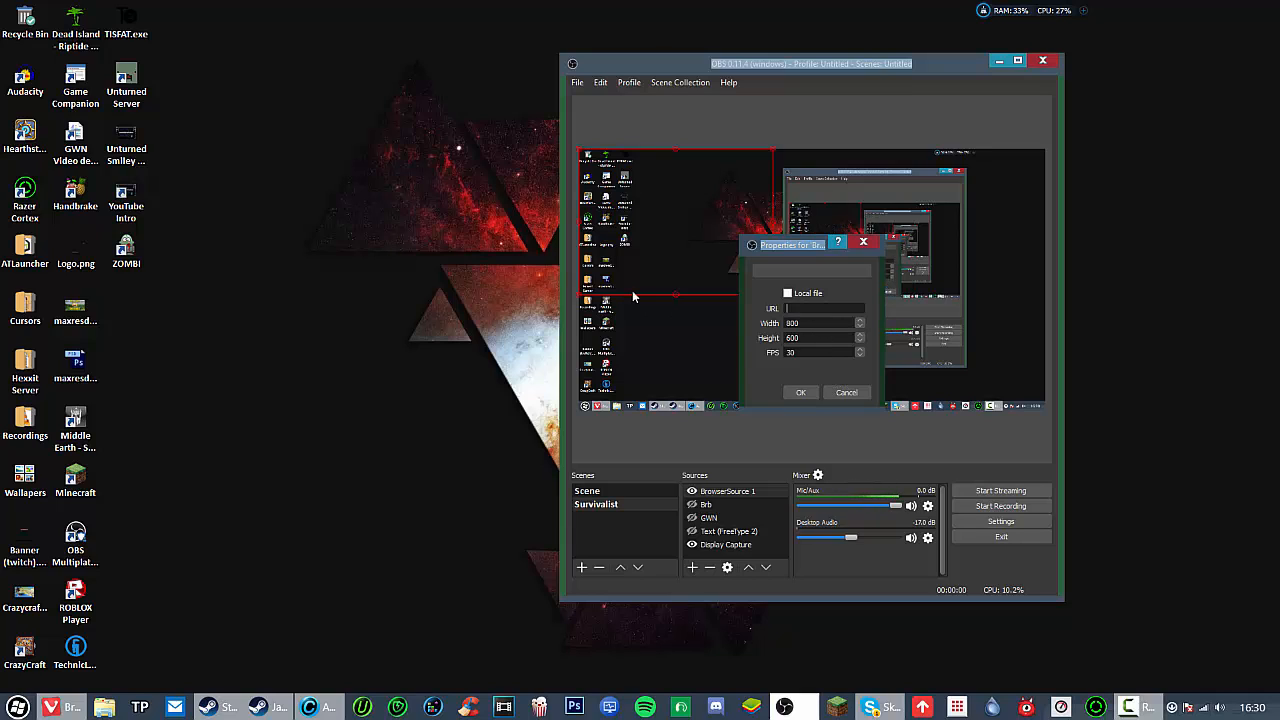
mouse_move(738, 258)
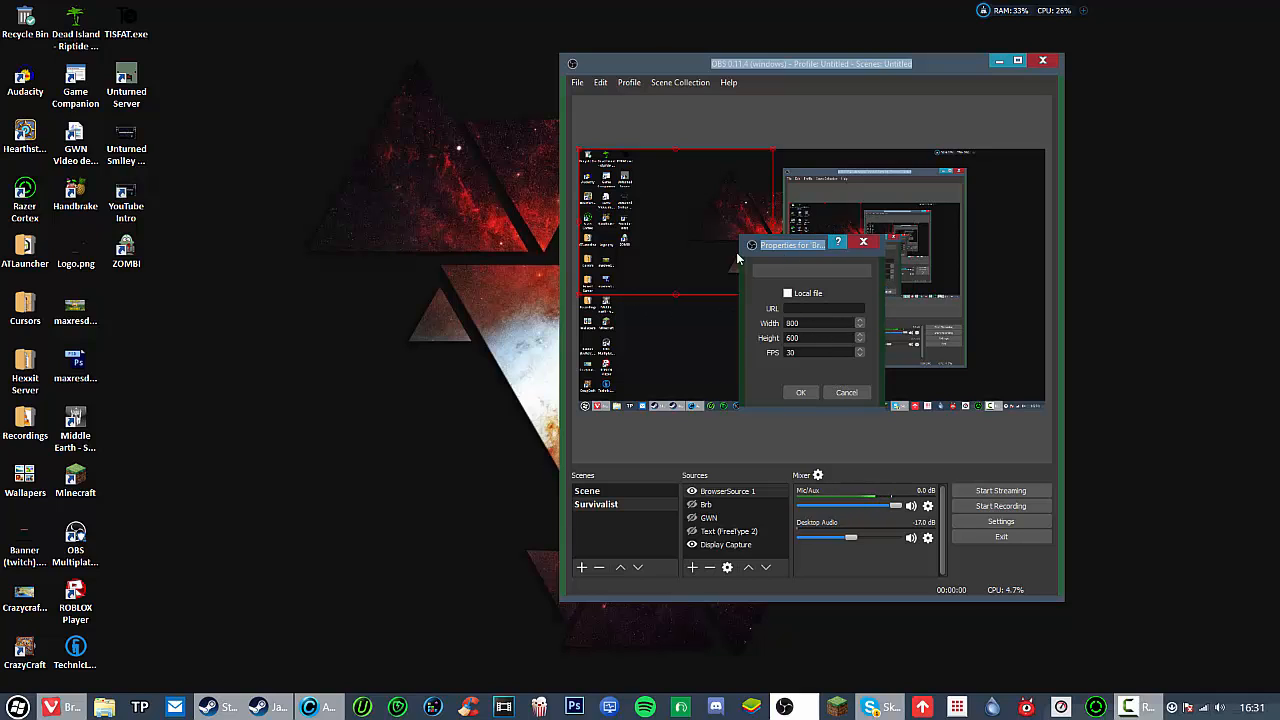
drag(792, 244, 344, 242)
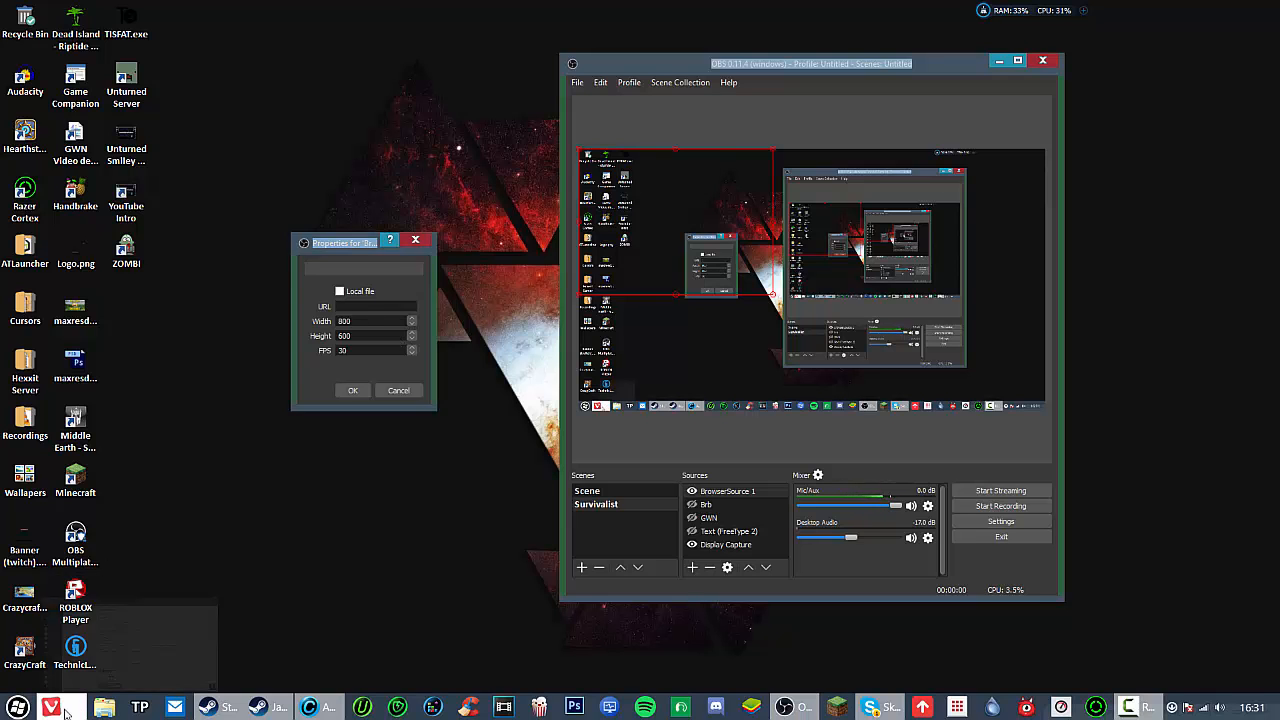
click(70, 704)
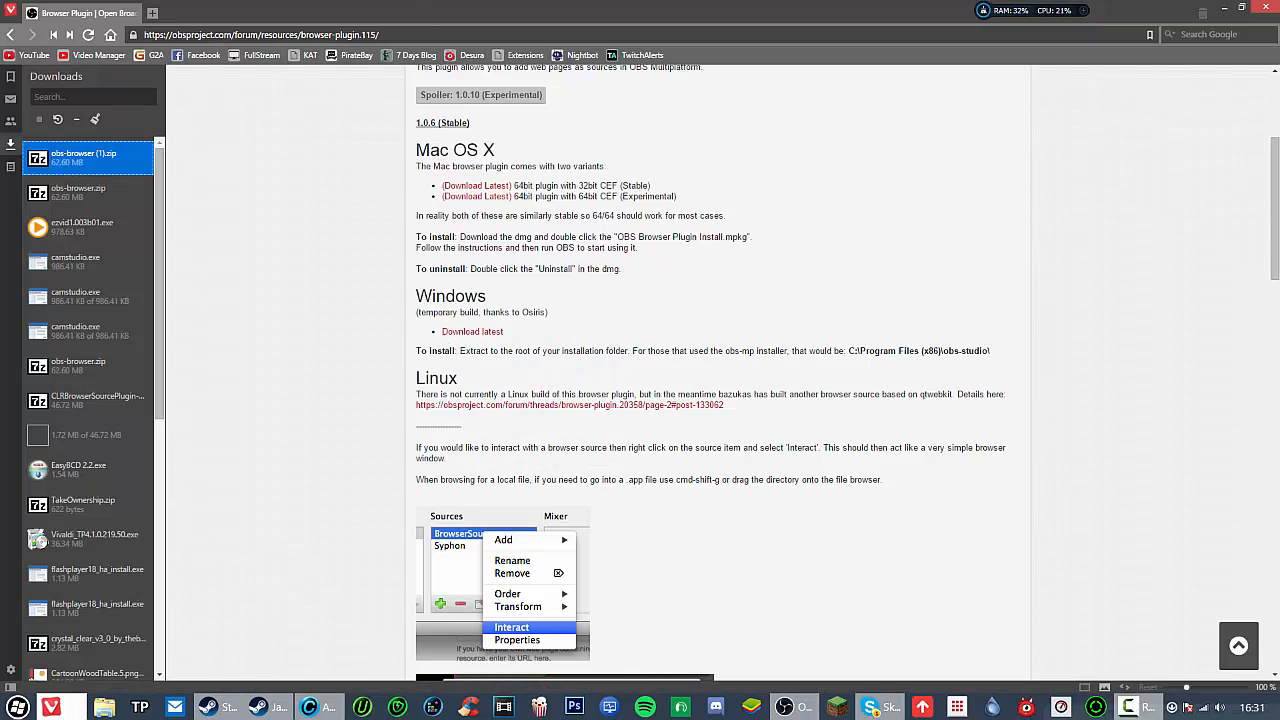
click(517, 640)
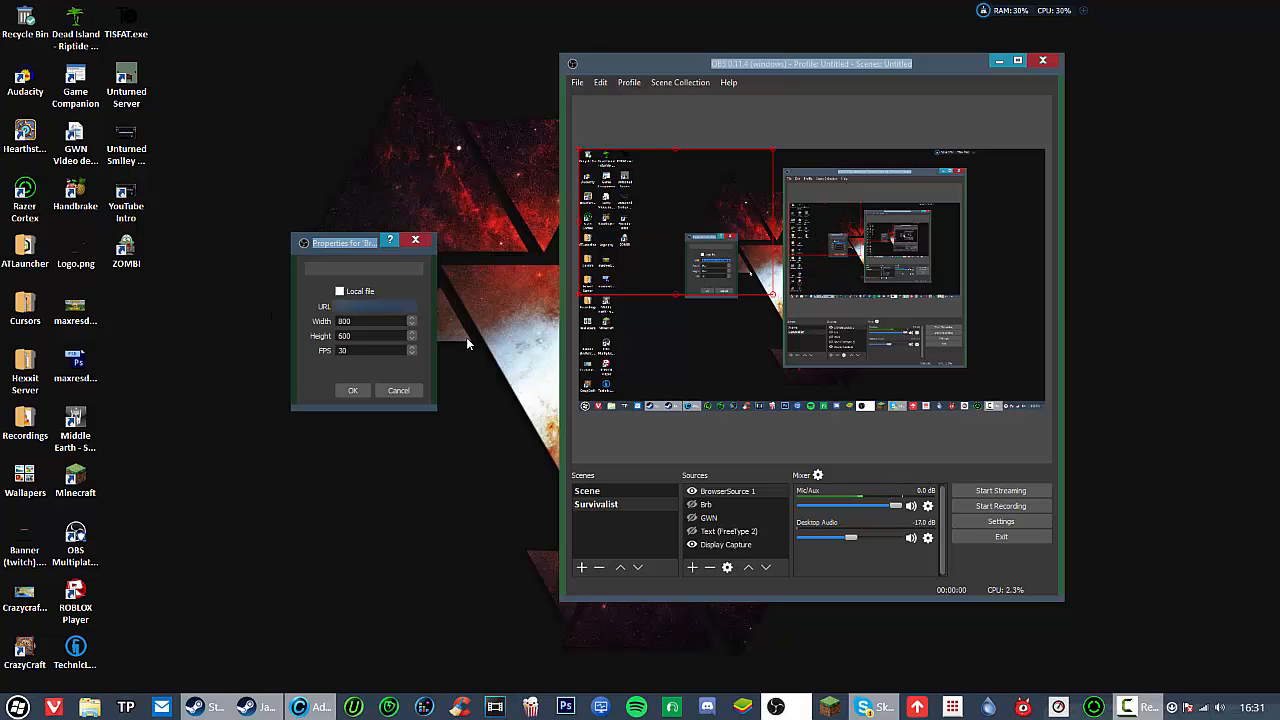
mouse_move(472, 367)
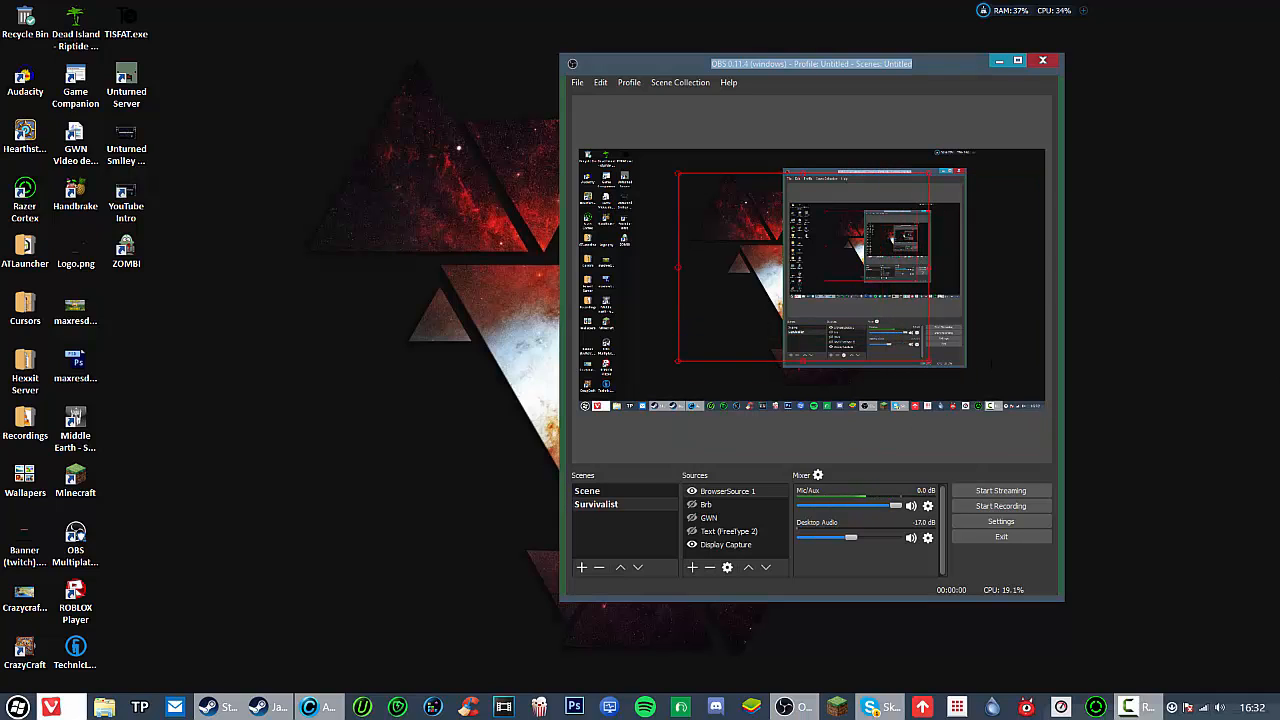
mouse_move(1227, 282)
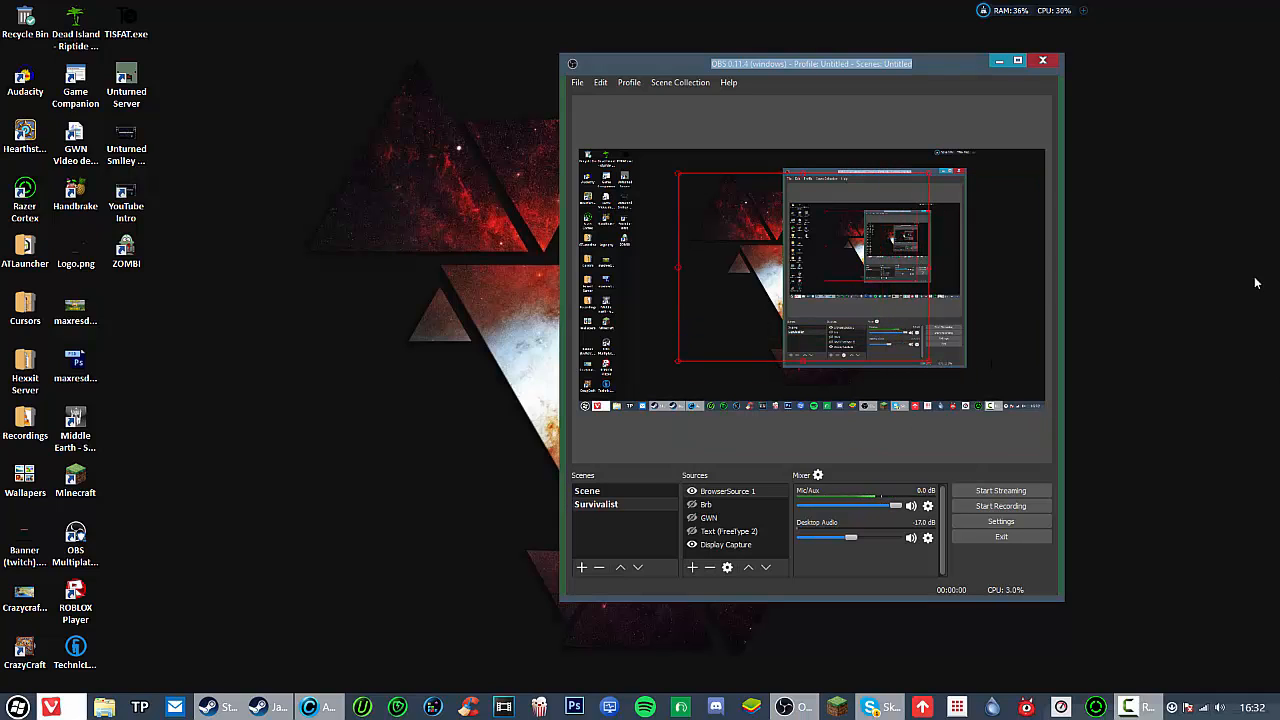